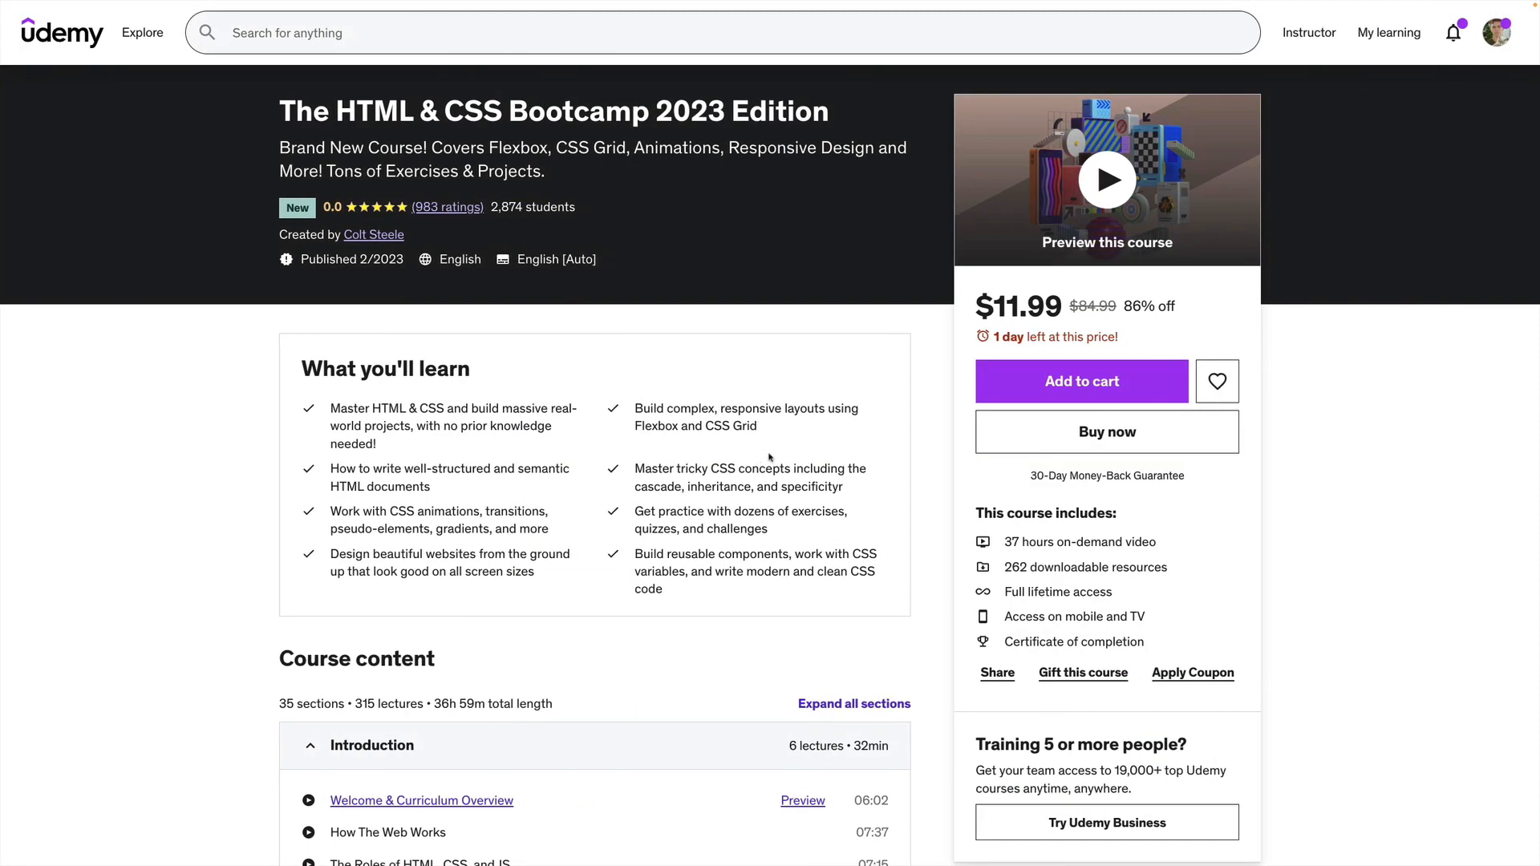
mouse_move(812, 332)
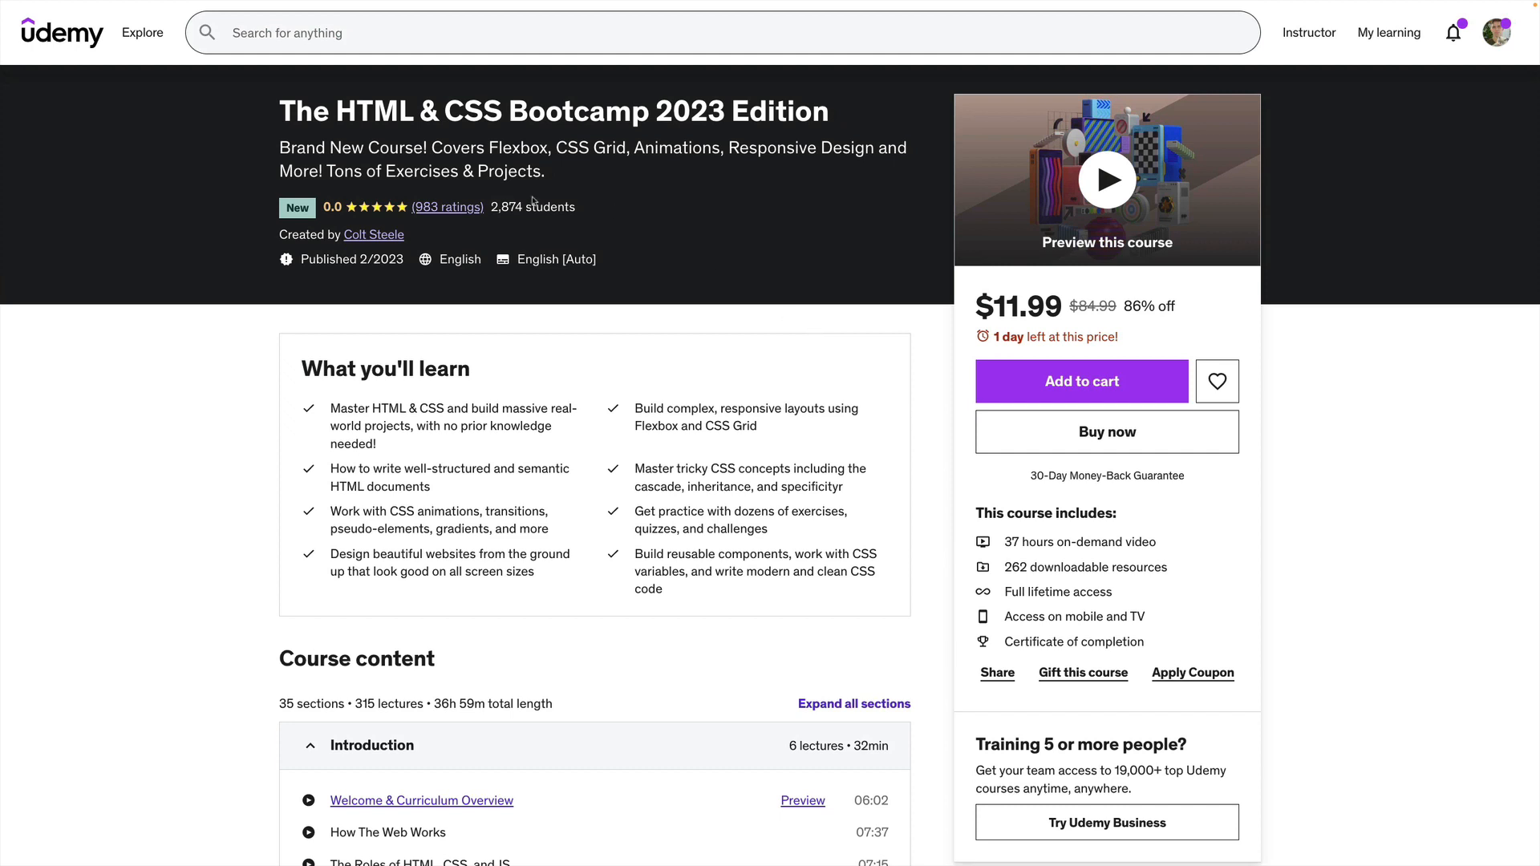
Step: Highlight part of the Udemy course title, then clear the highlight
left_click_drag(355, 111, 629, 111)
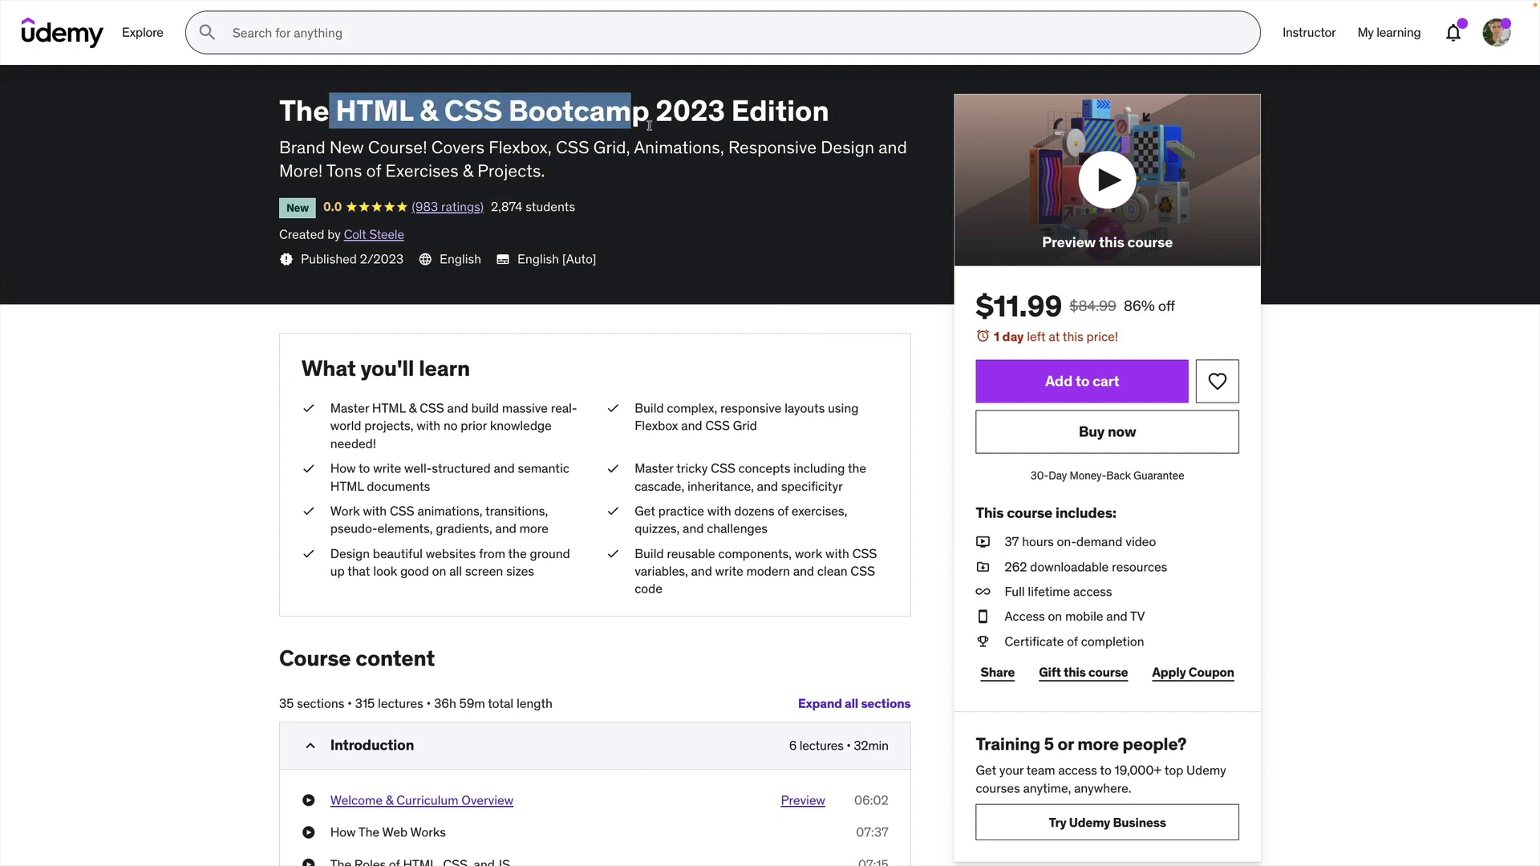
left_click(876, 336)
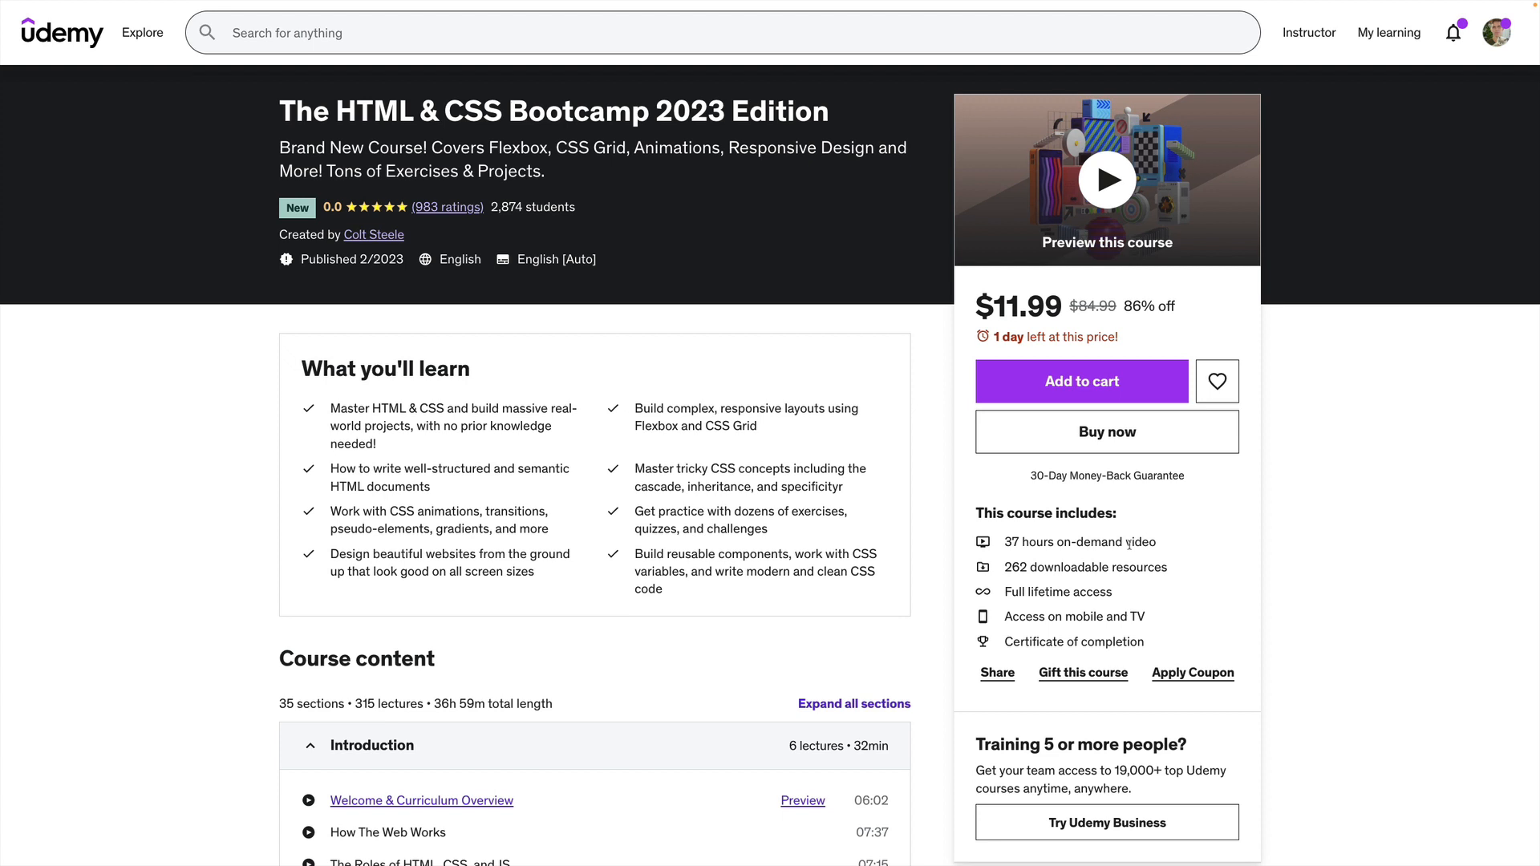
mouse_move(1090, 546)
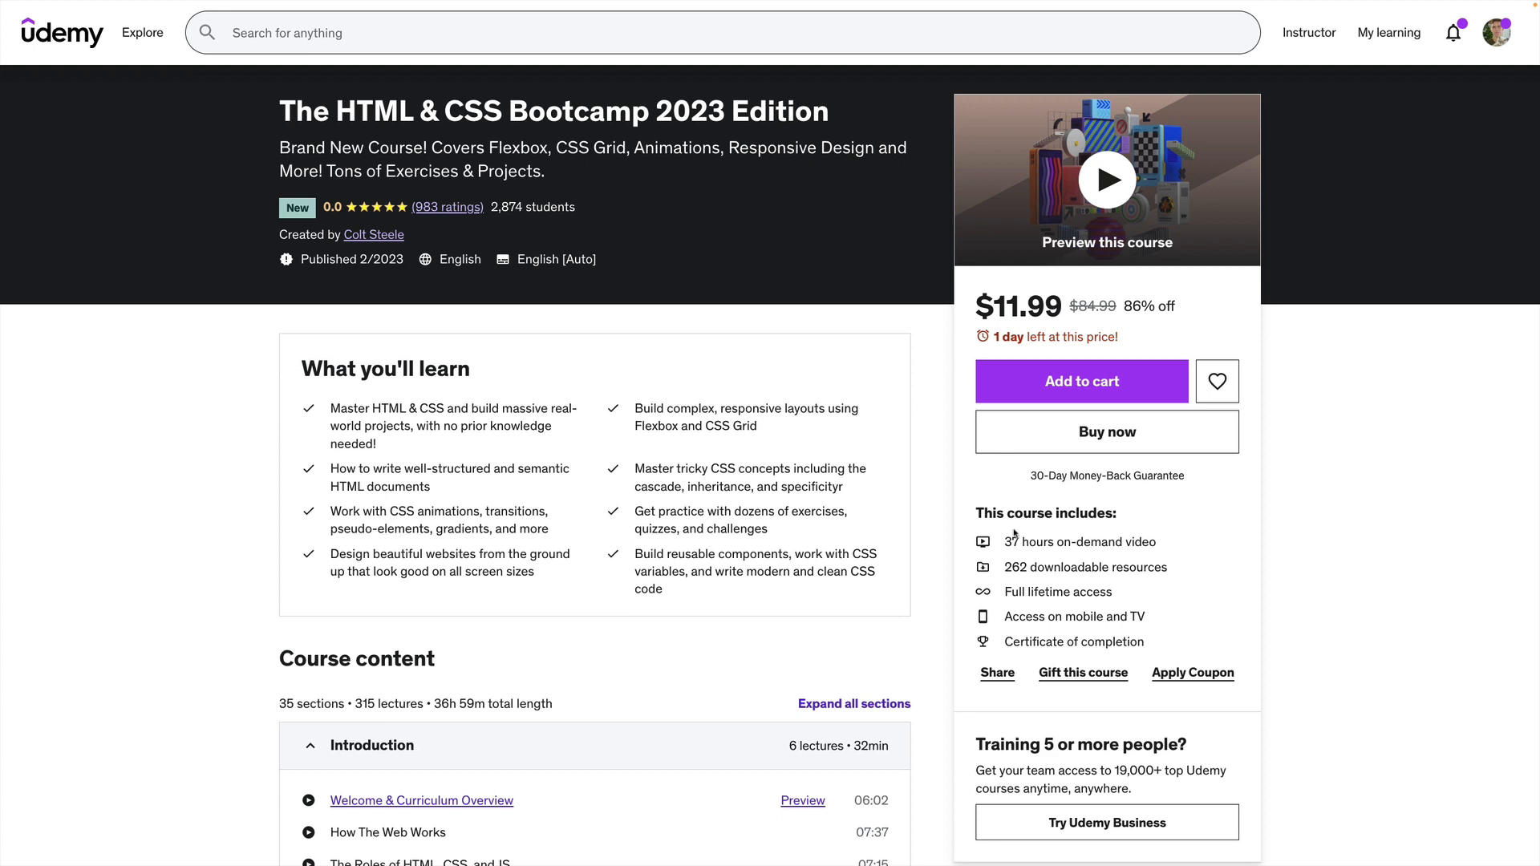
mouse_move(1175, 547)
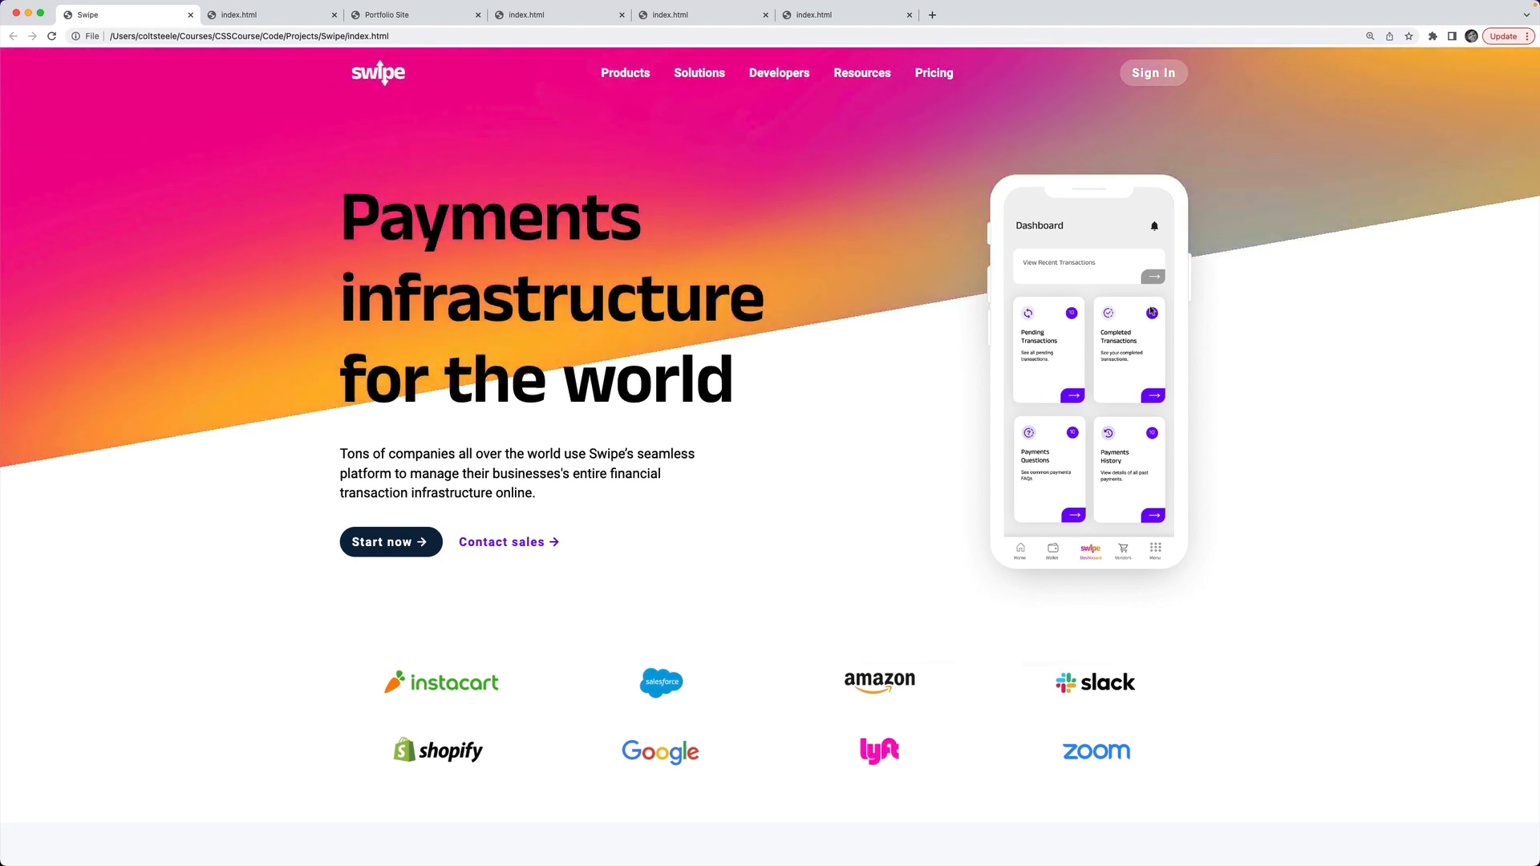
Step: Scroll the Swipe payments landing page down through its sections to Global scale
scroll("down", 3)
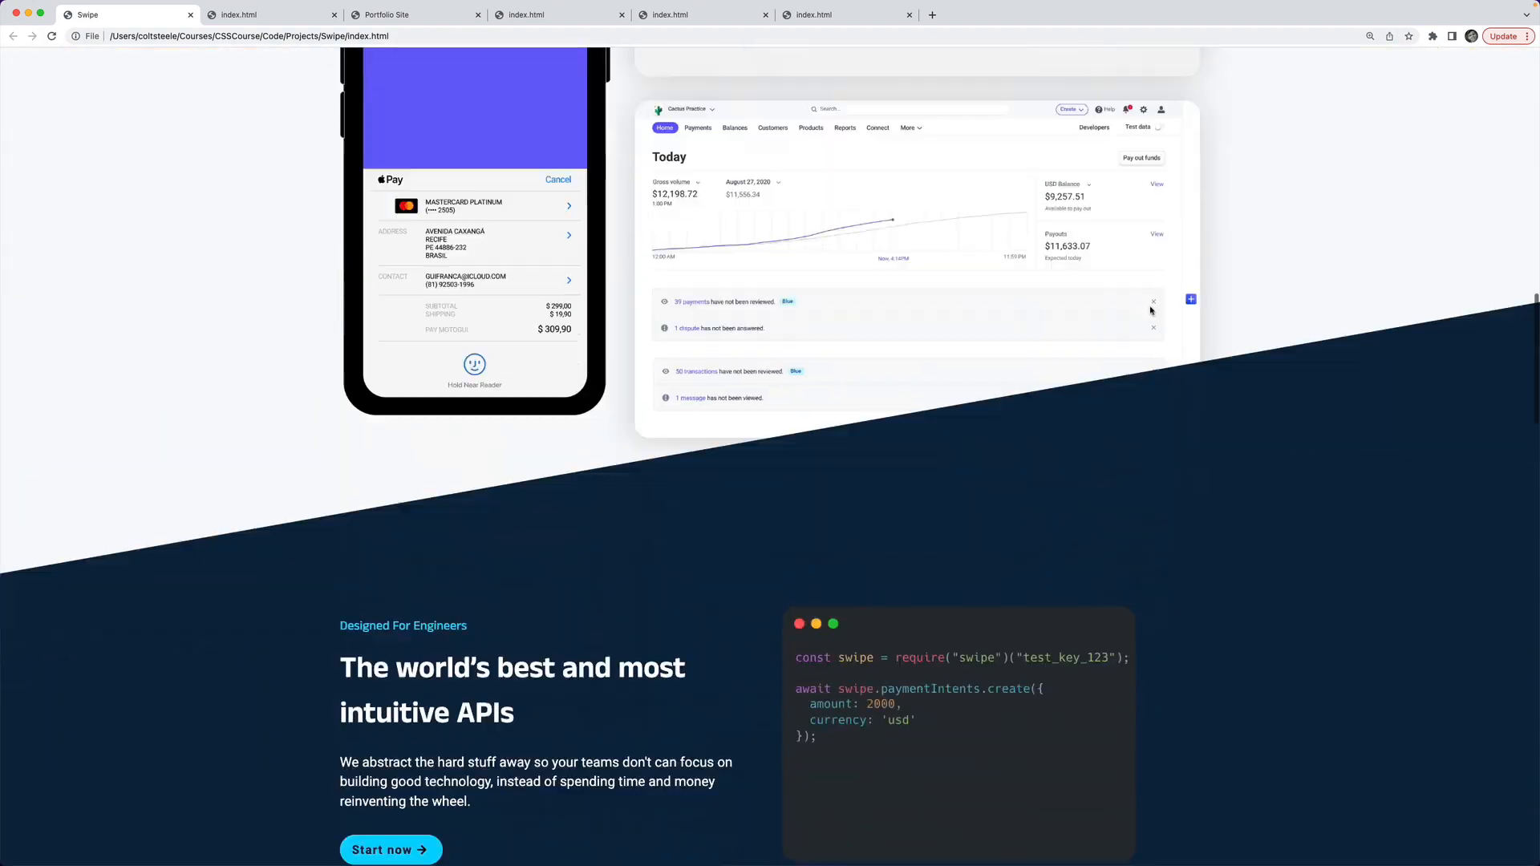
scroll("up", 3)
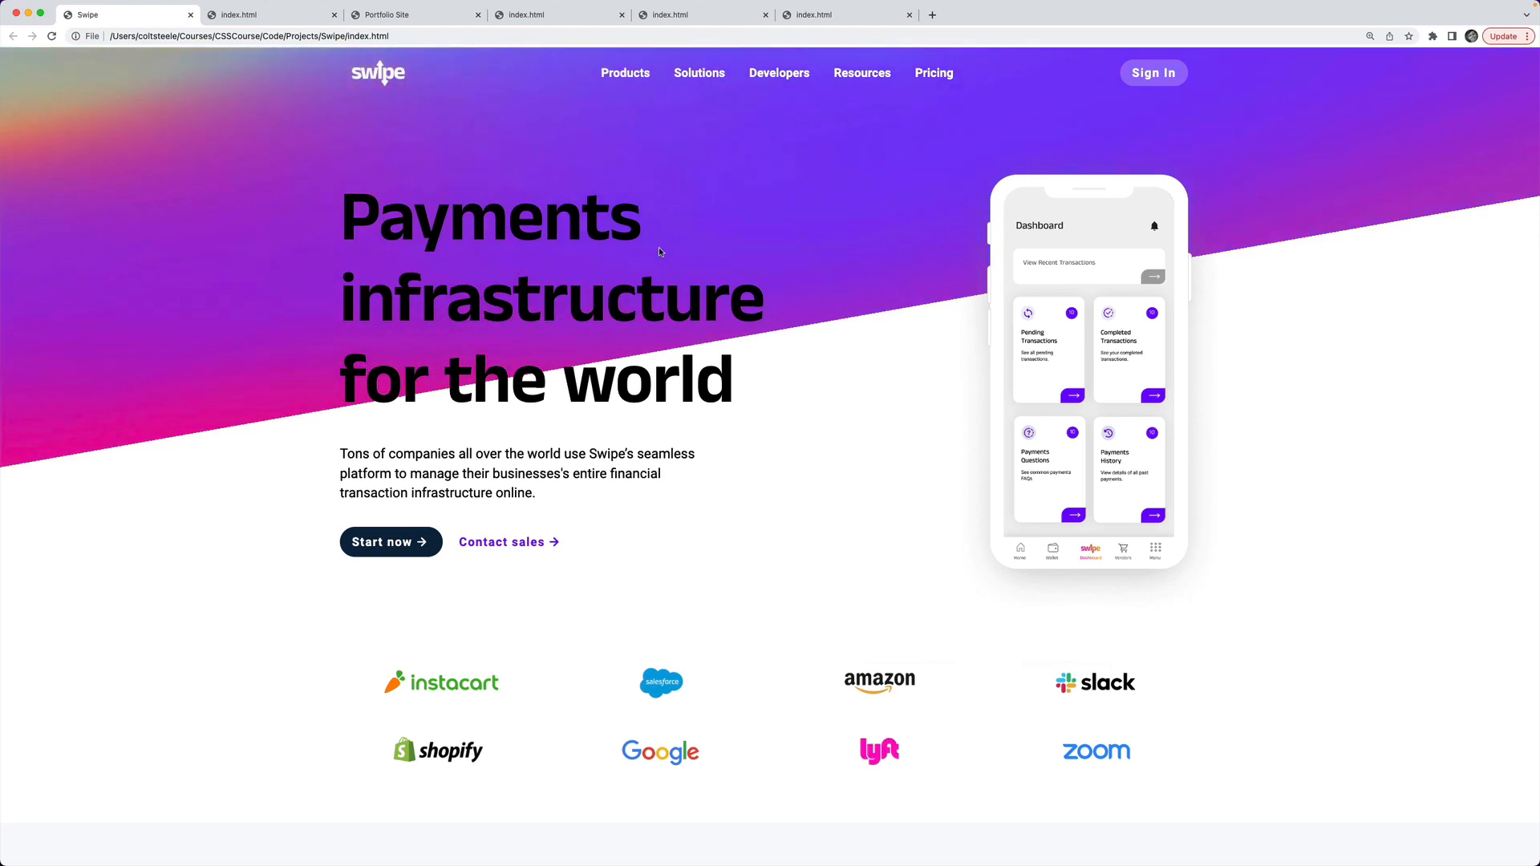
scroll("down", 3)
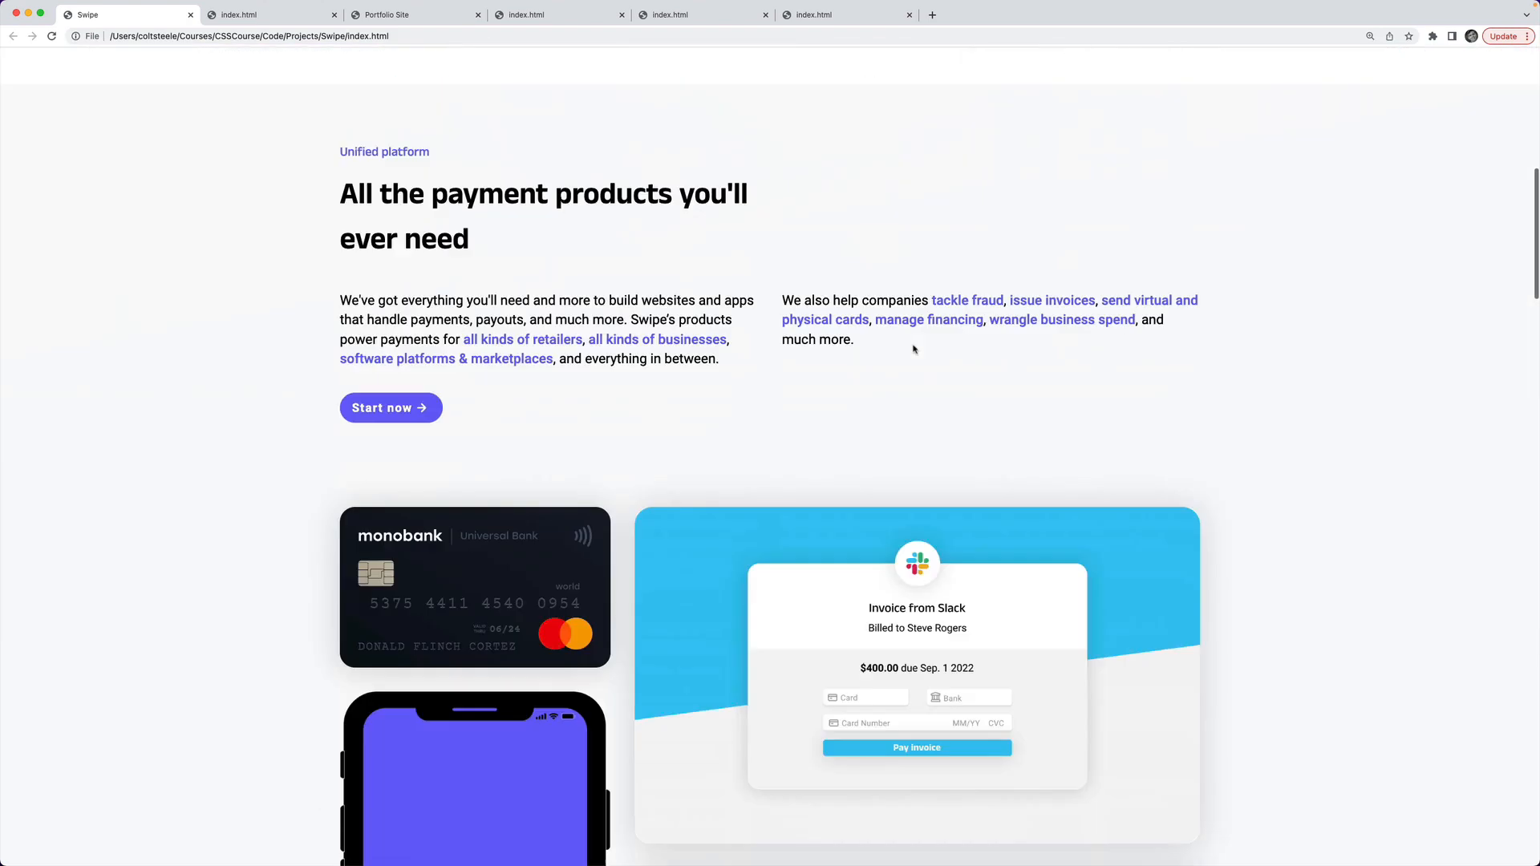
scroll("down", 3)
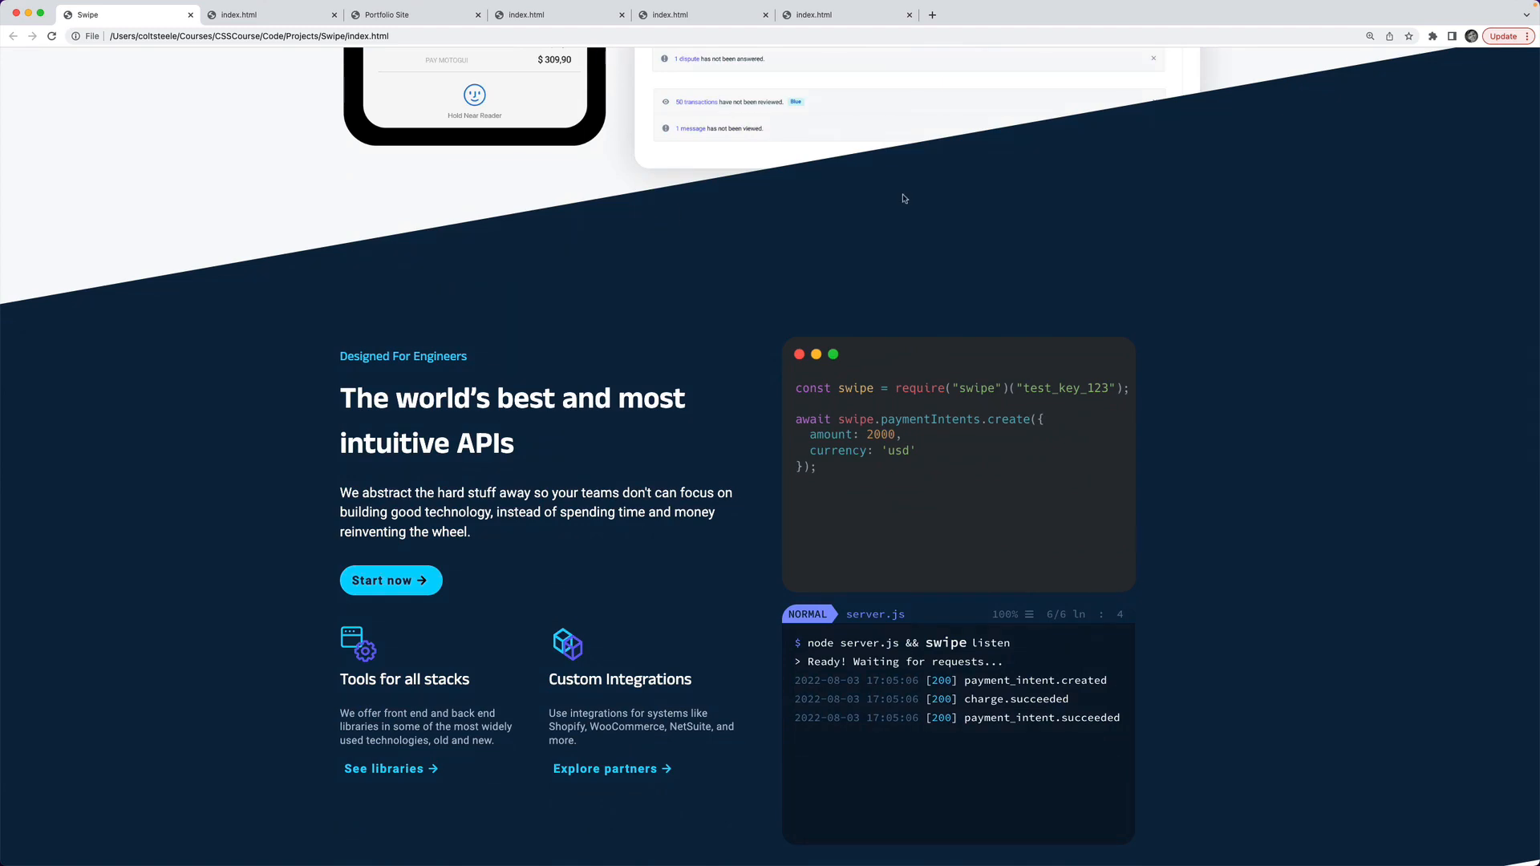
scroll("down", 3)
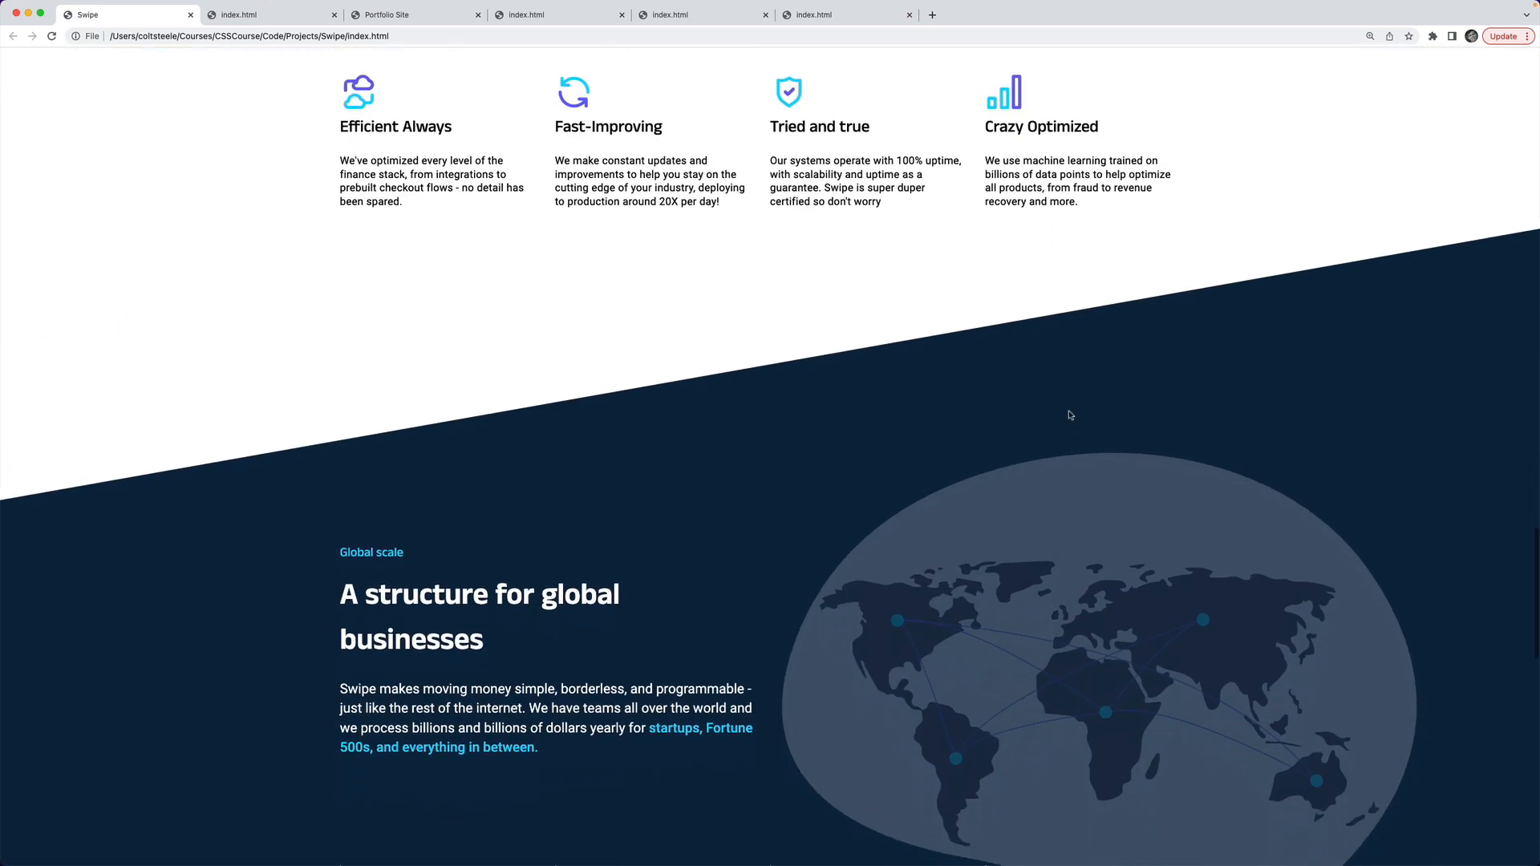
scroll("down", 3)
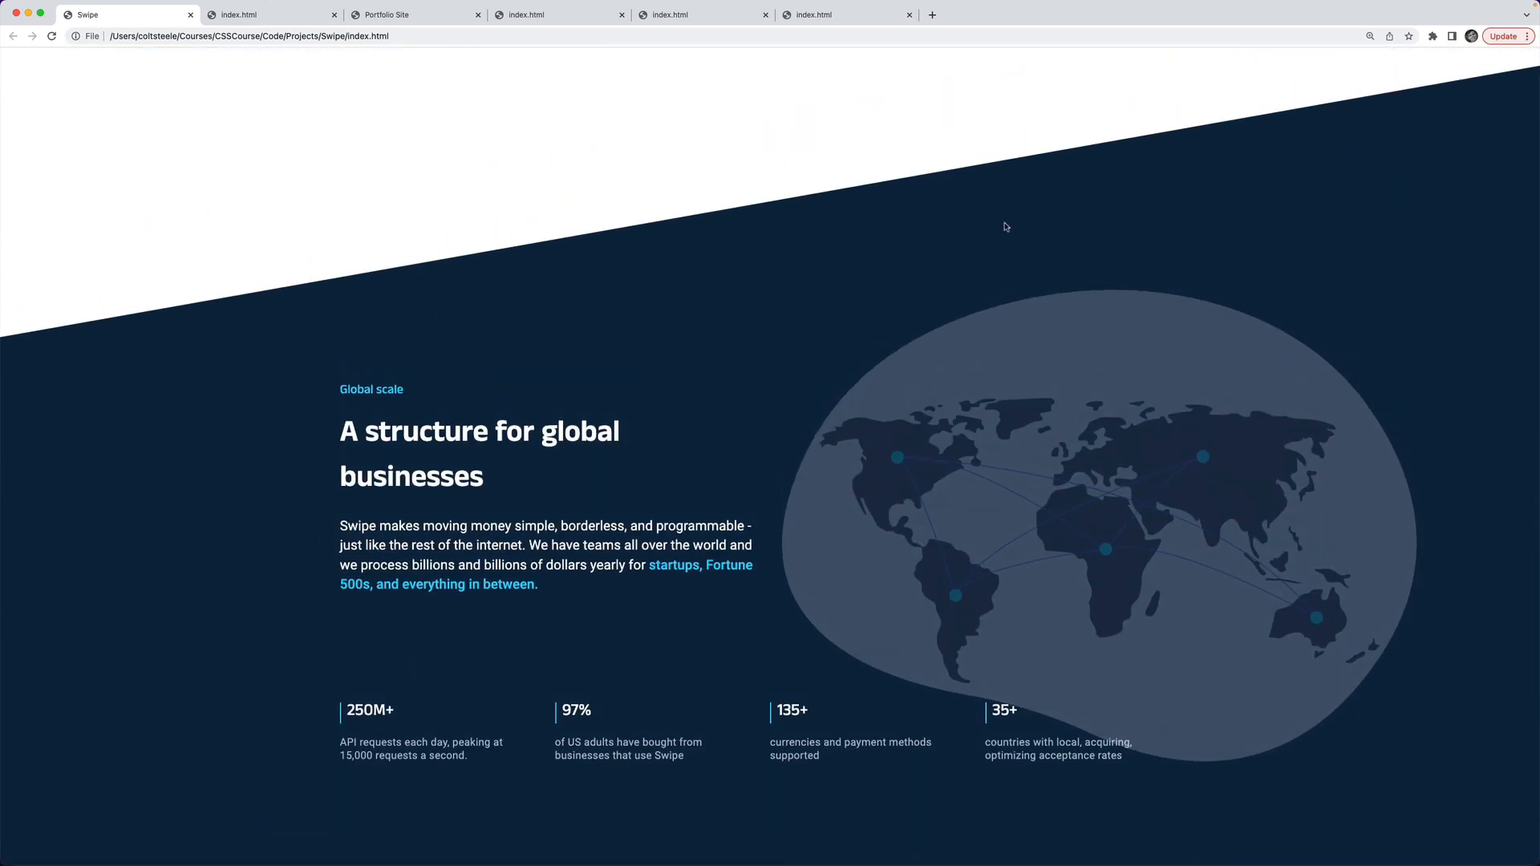
scroll("down", 3)
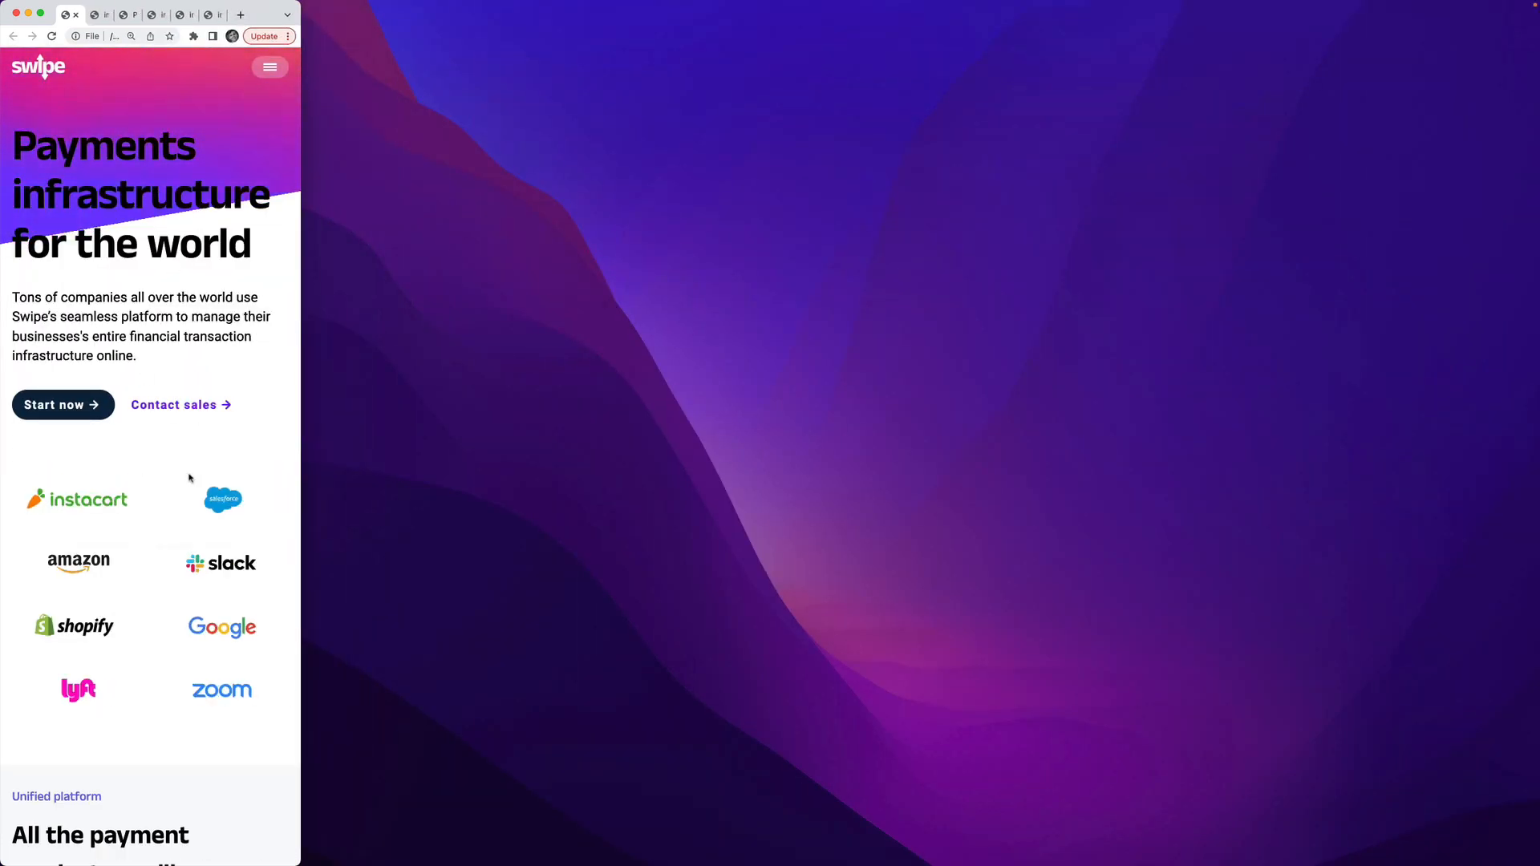
Step: View the Swipe mobile layout, then switch to the Hazel personal site in its laptop mockup
scroll("down", 3)
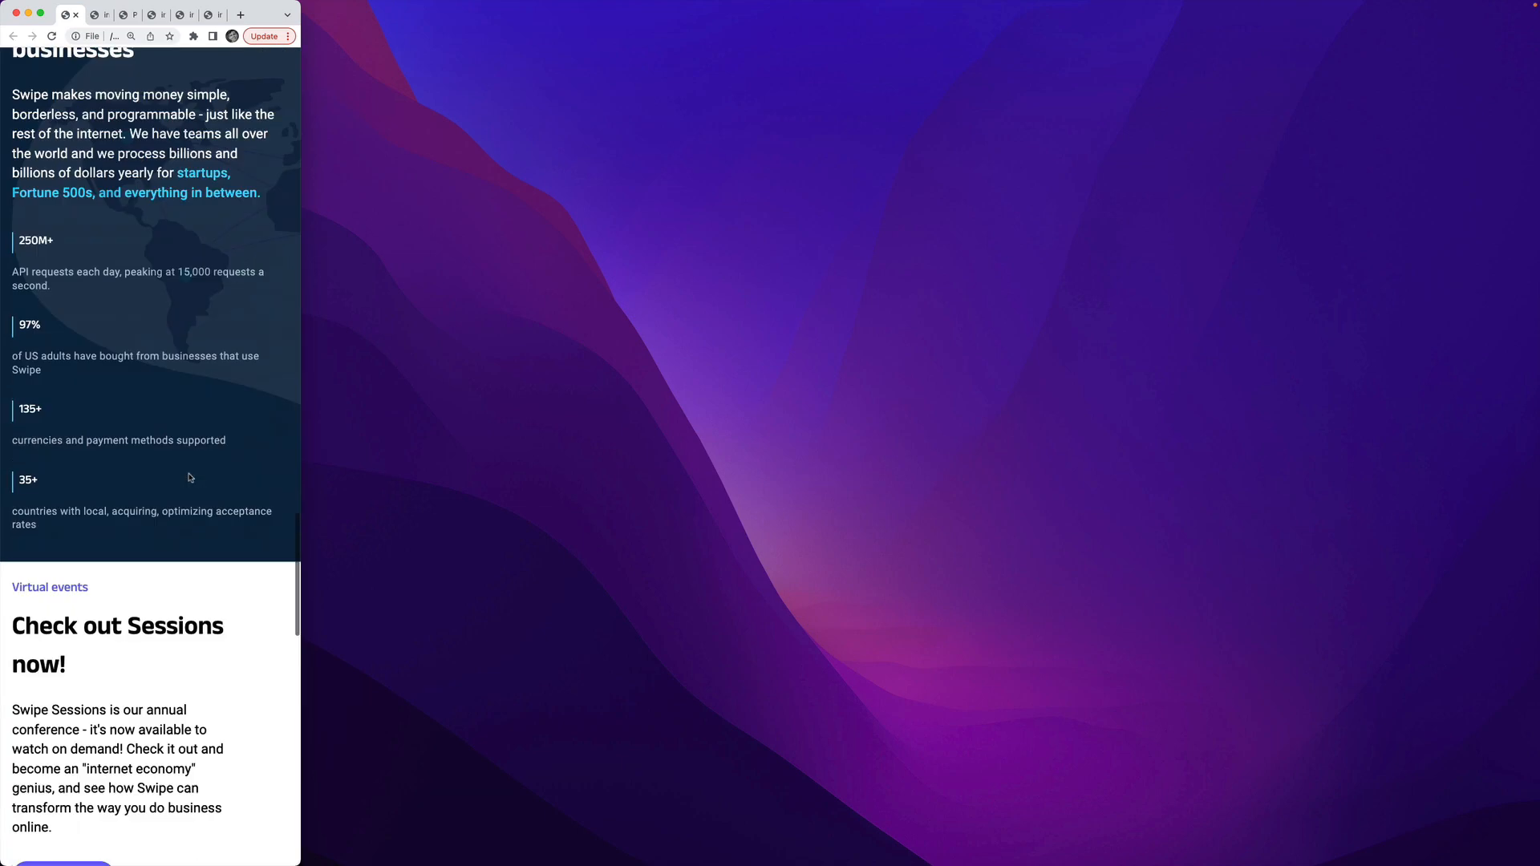
scroll("up", 3)
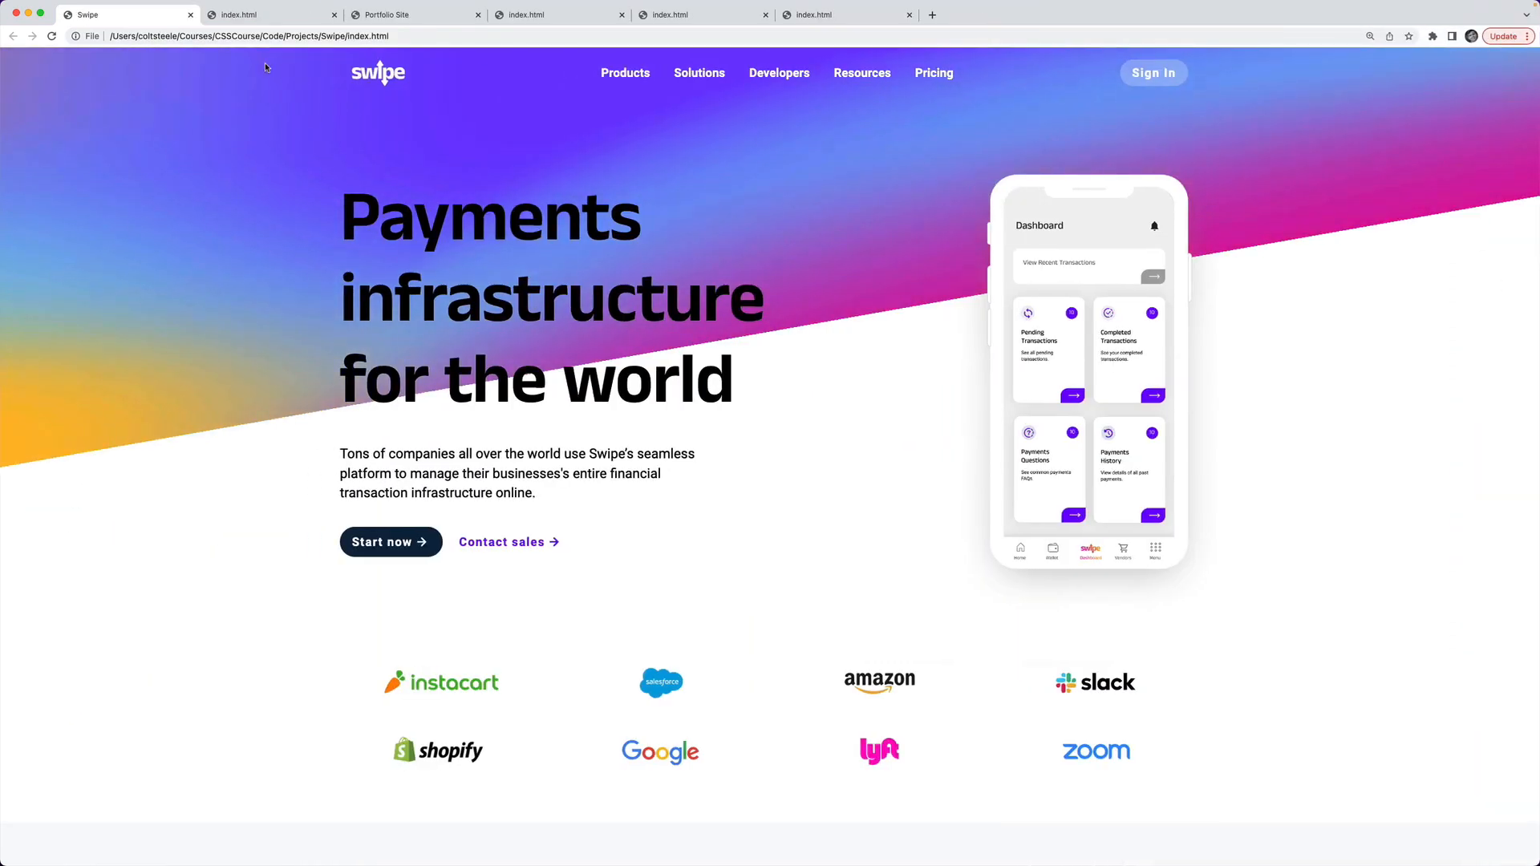
left_click(269, 14)
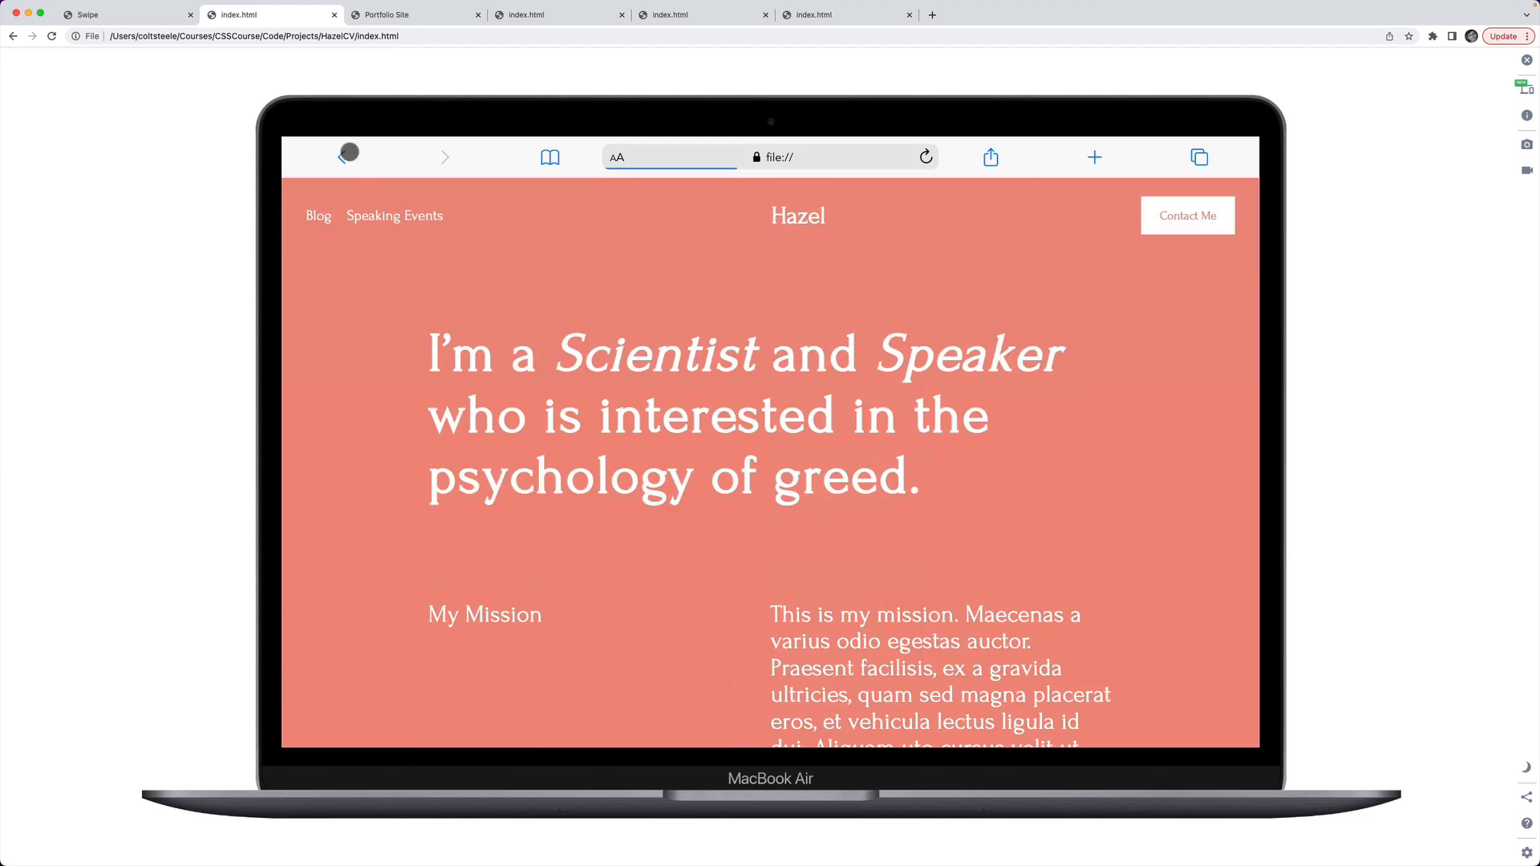
Step: Switch to the Patrick Star Portfolio Site and scroll through its grid of project images
left_click(405, 14)
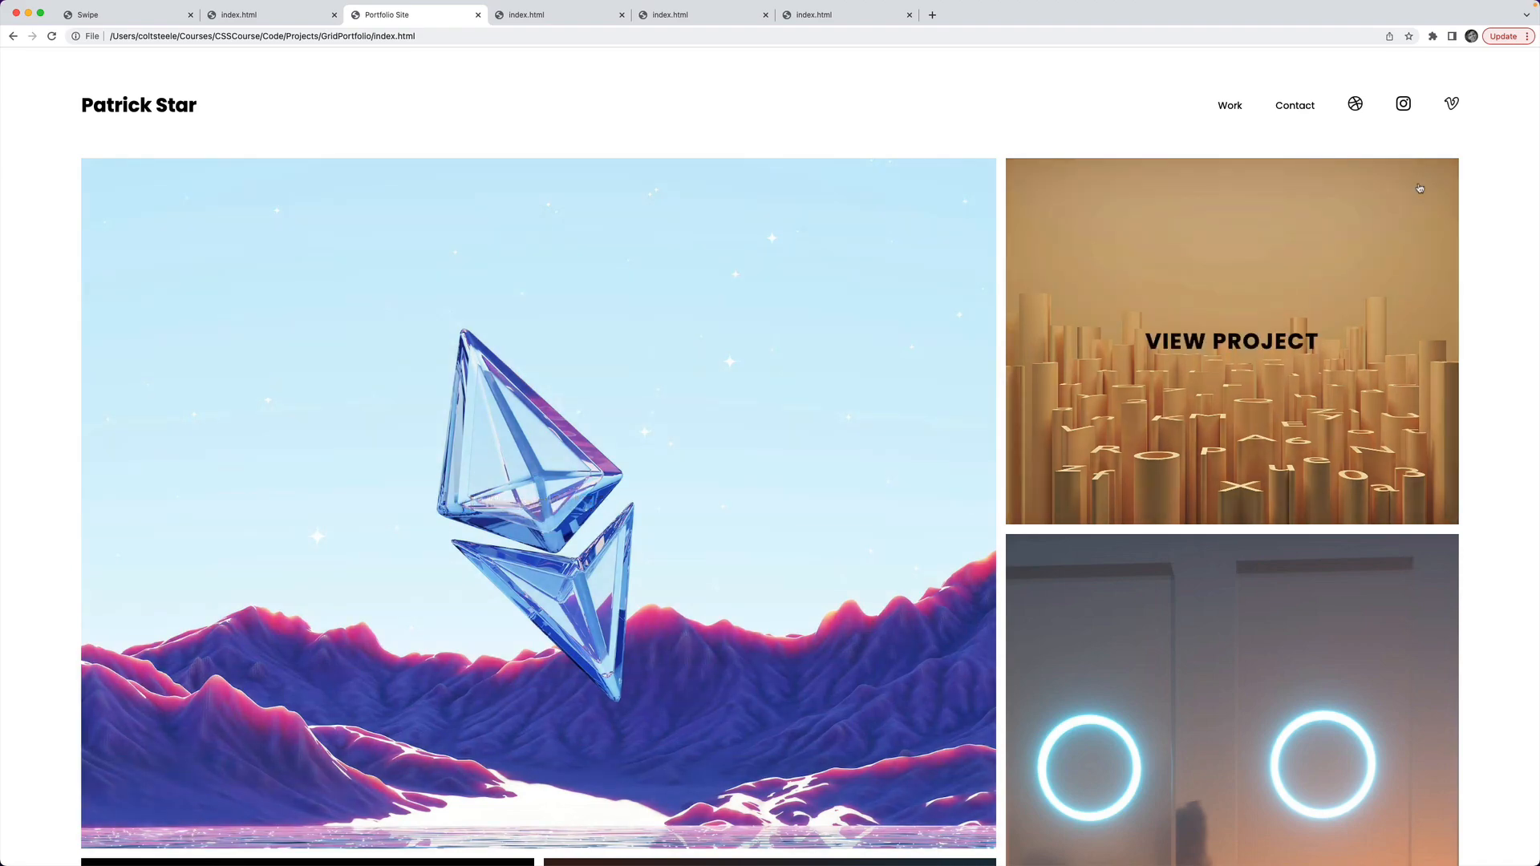
scroll("down", 3)
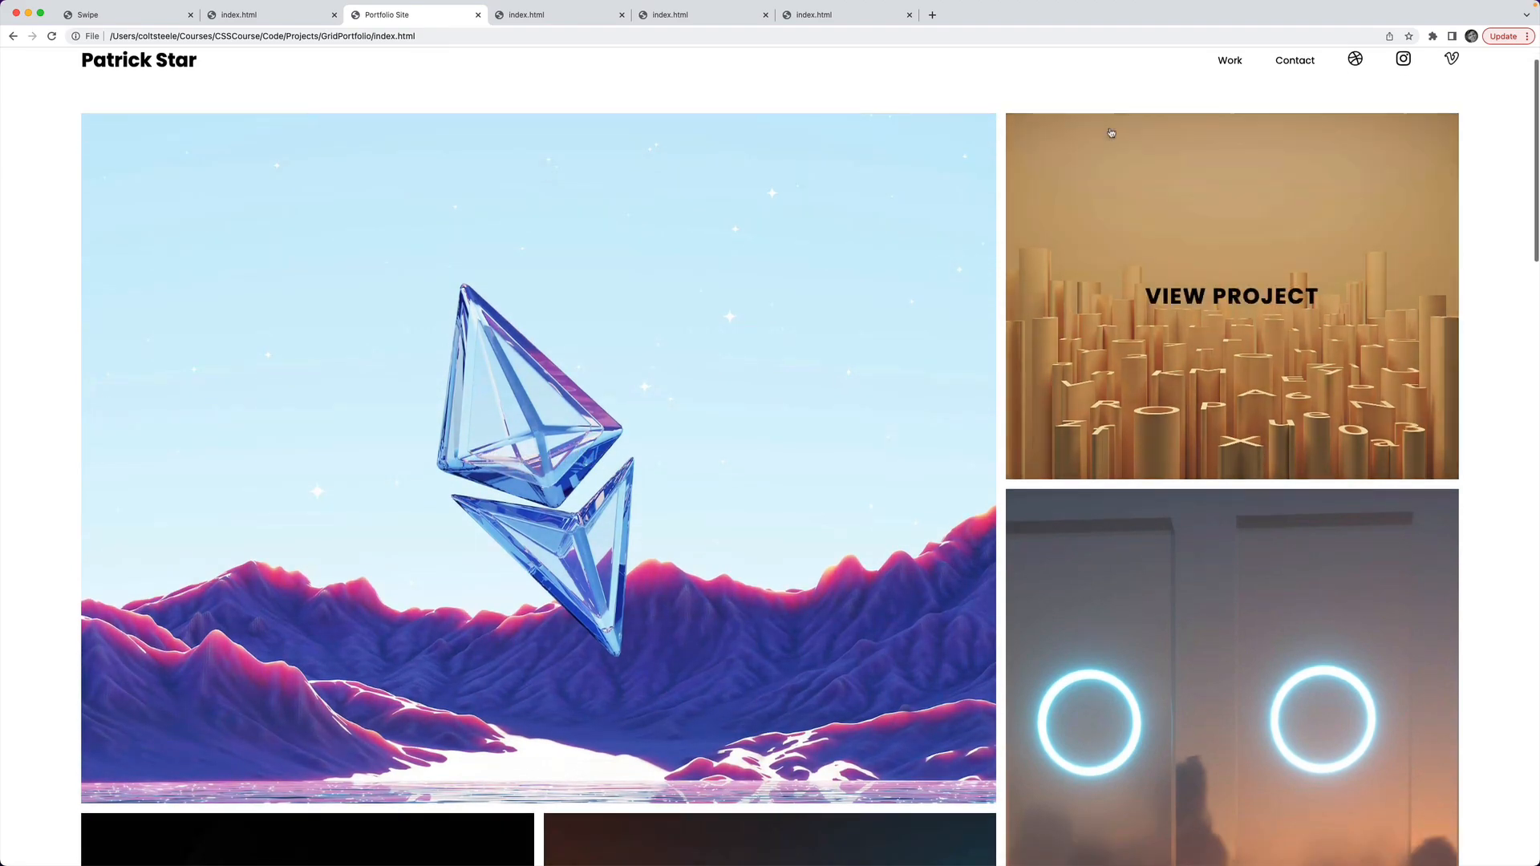
scroll("down", 3)
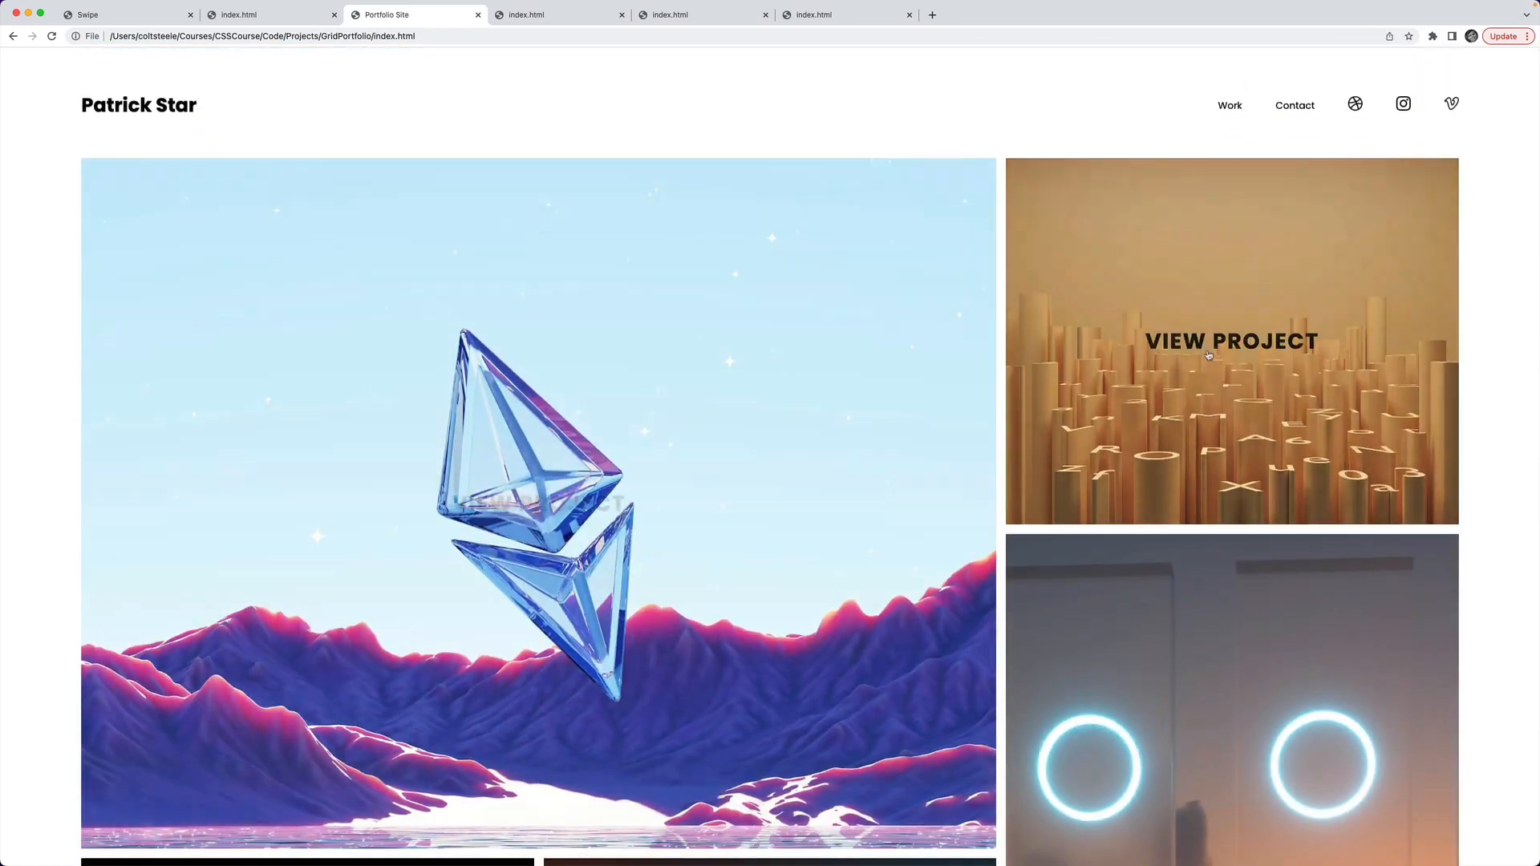
scroll("down", 3)
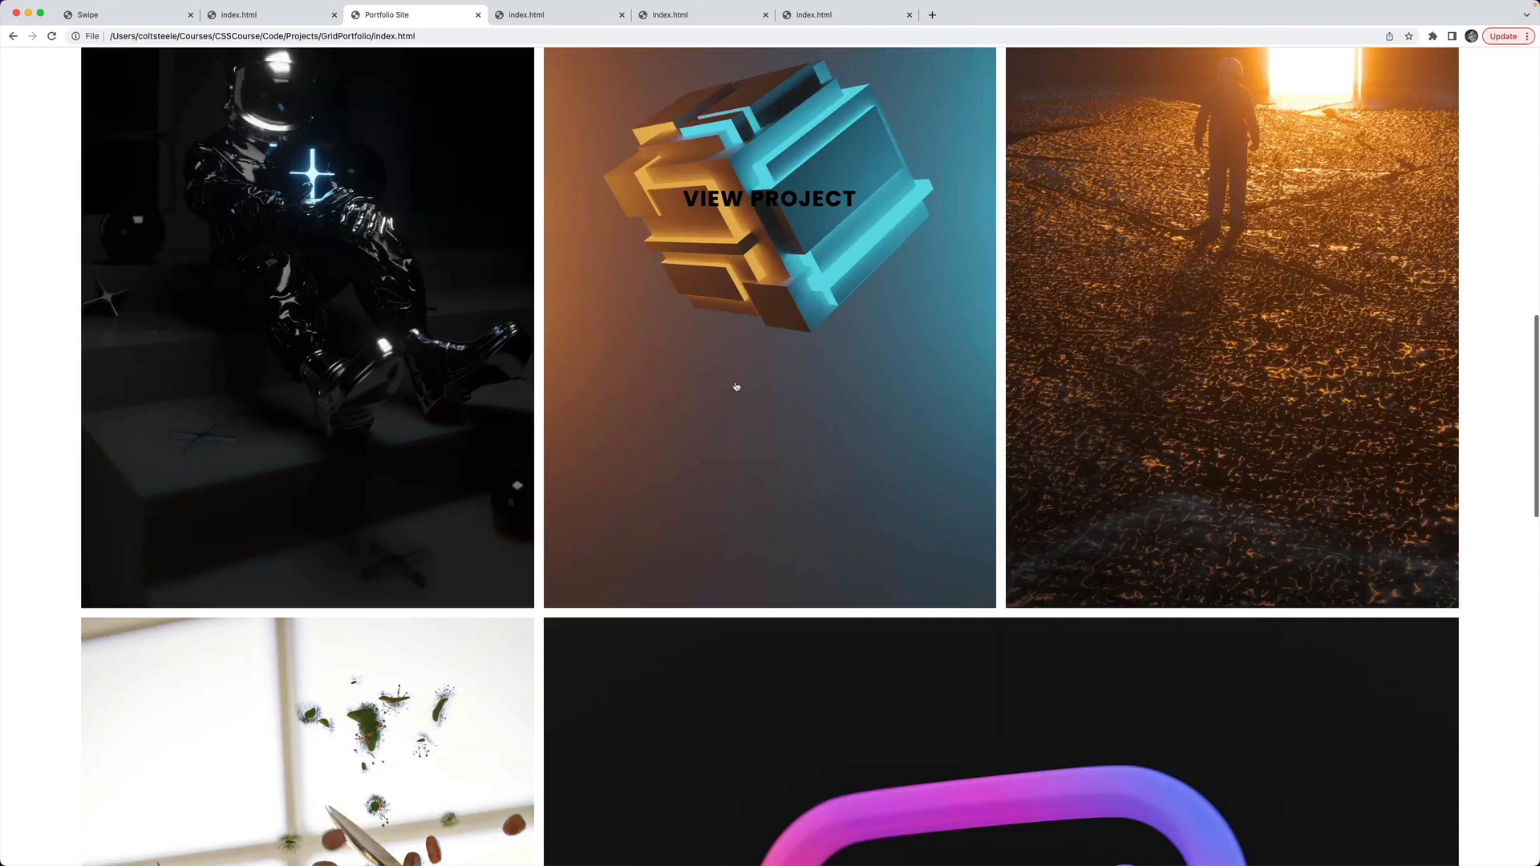
scroll("up", 3)
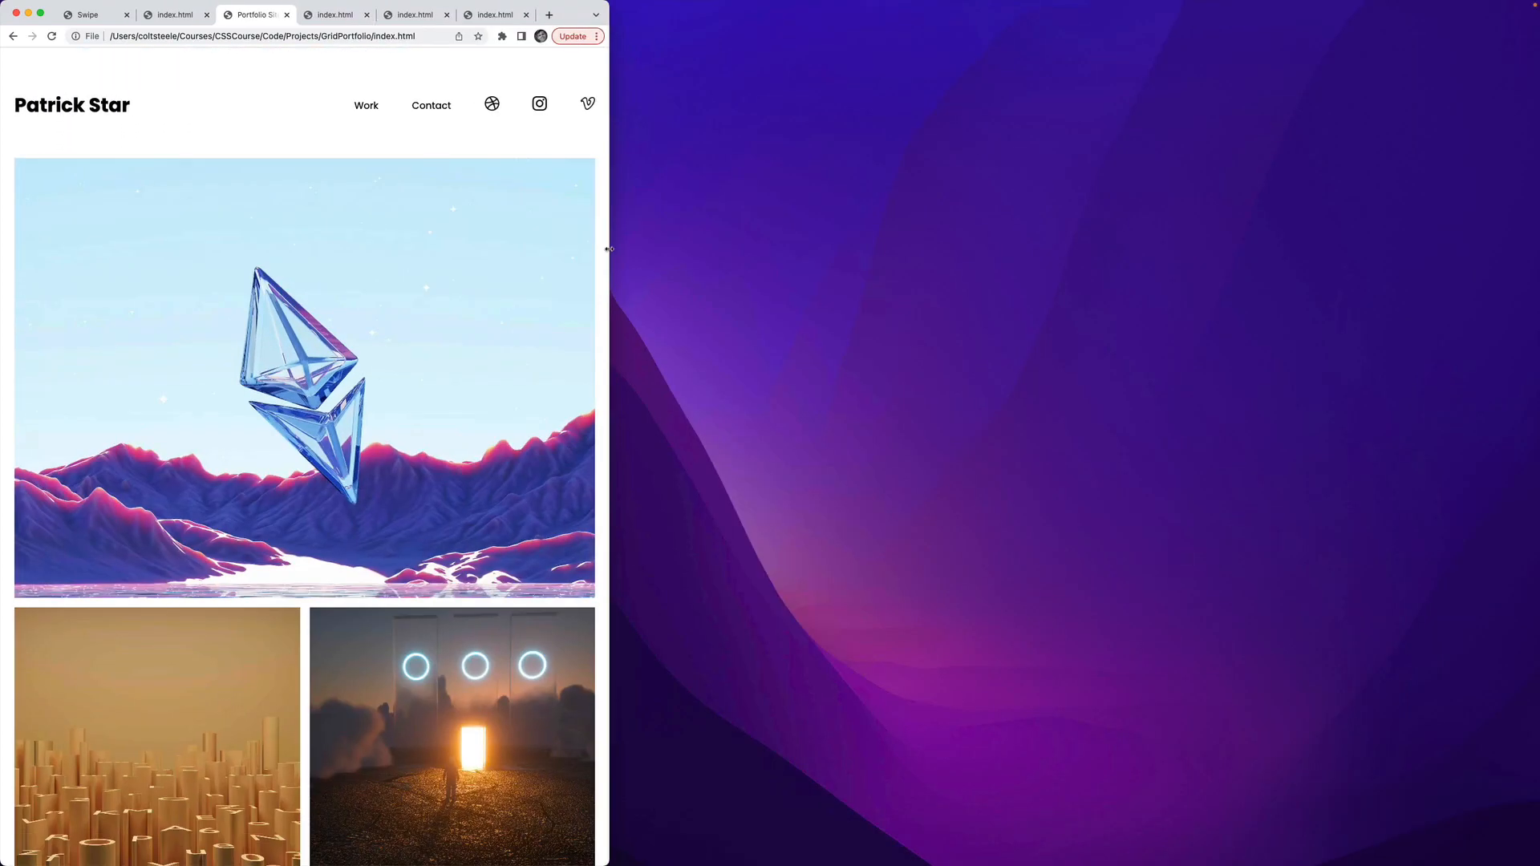
scroll("down", 3)
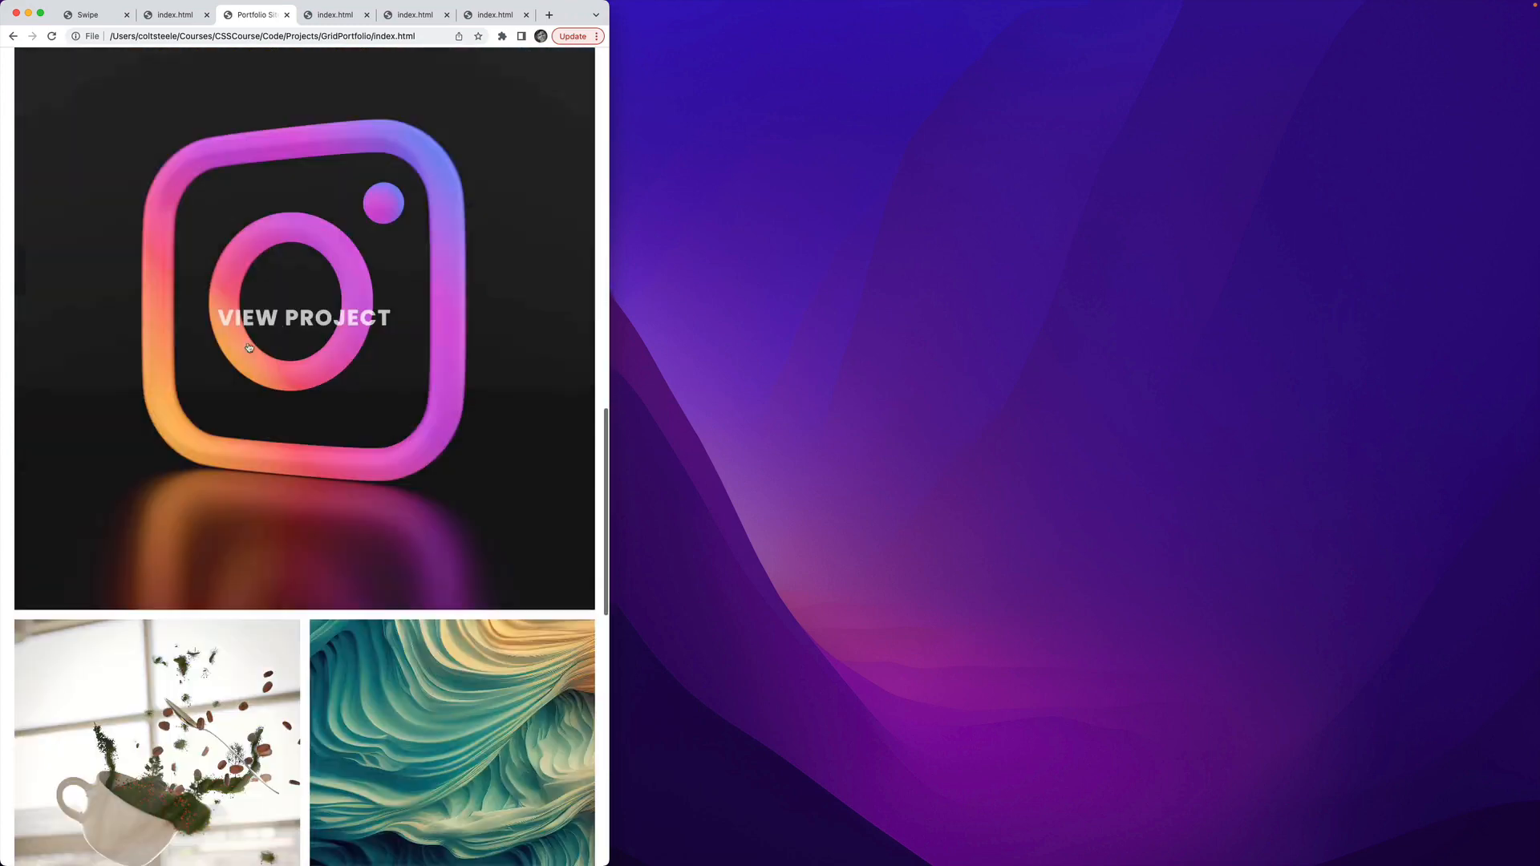
scroll("down", 3)
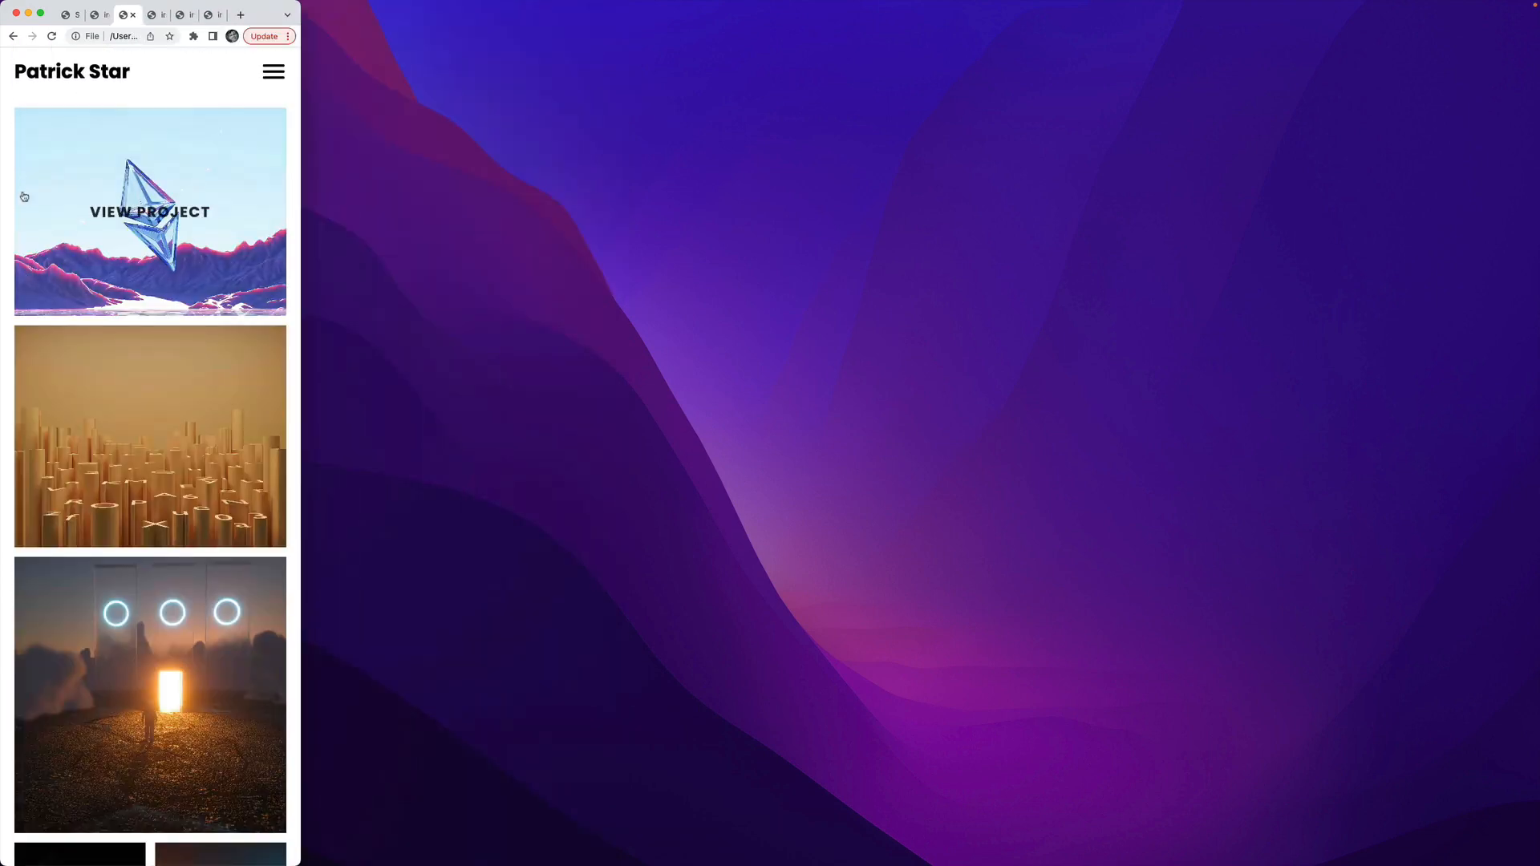
scroll("down", 3)
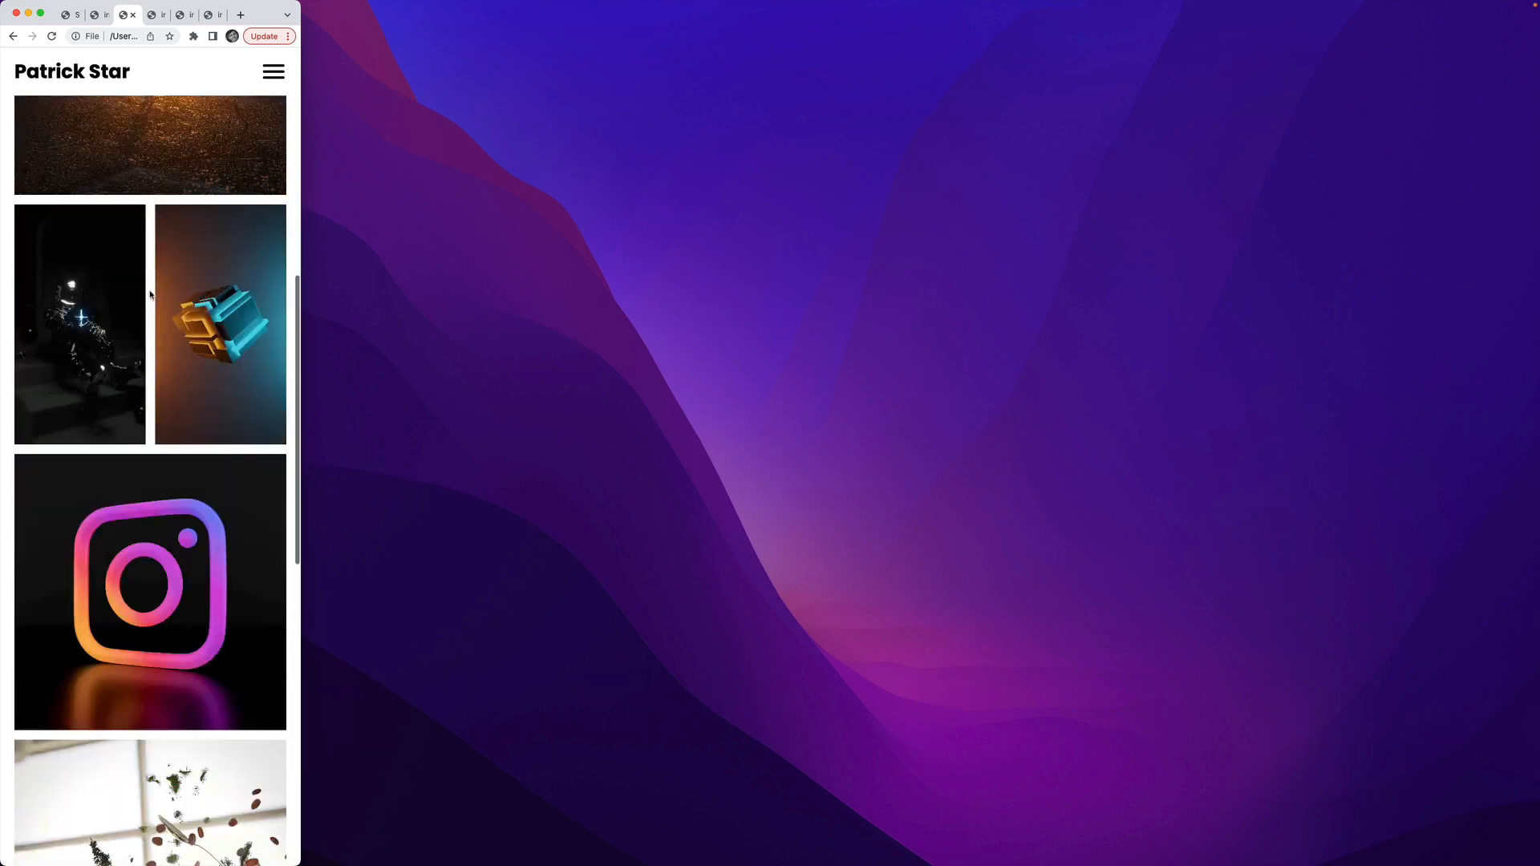
scroll("down", 3)
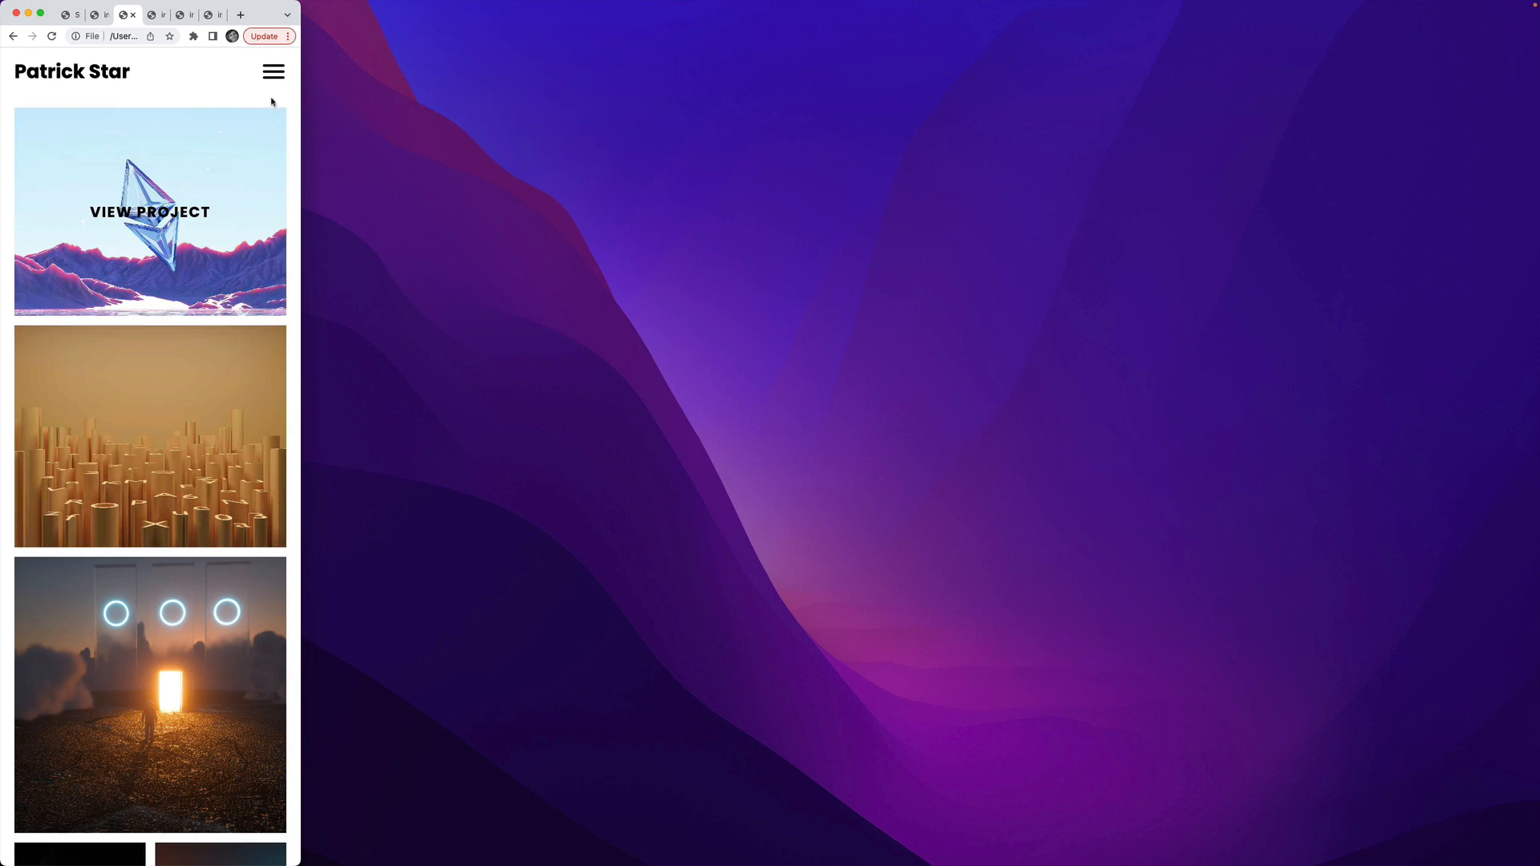
left_click(273, 71)
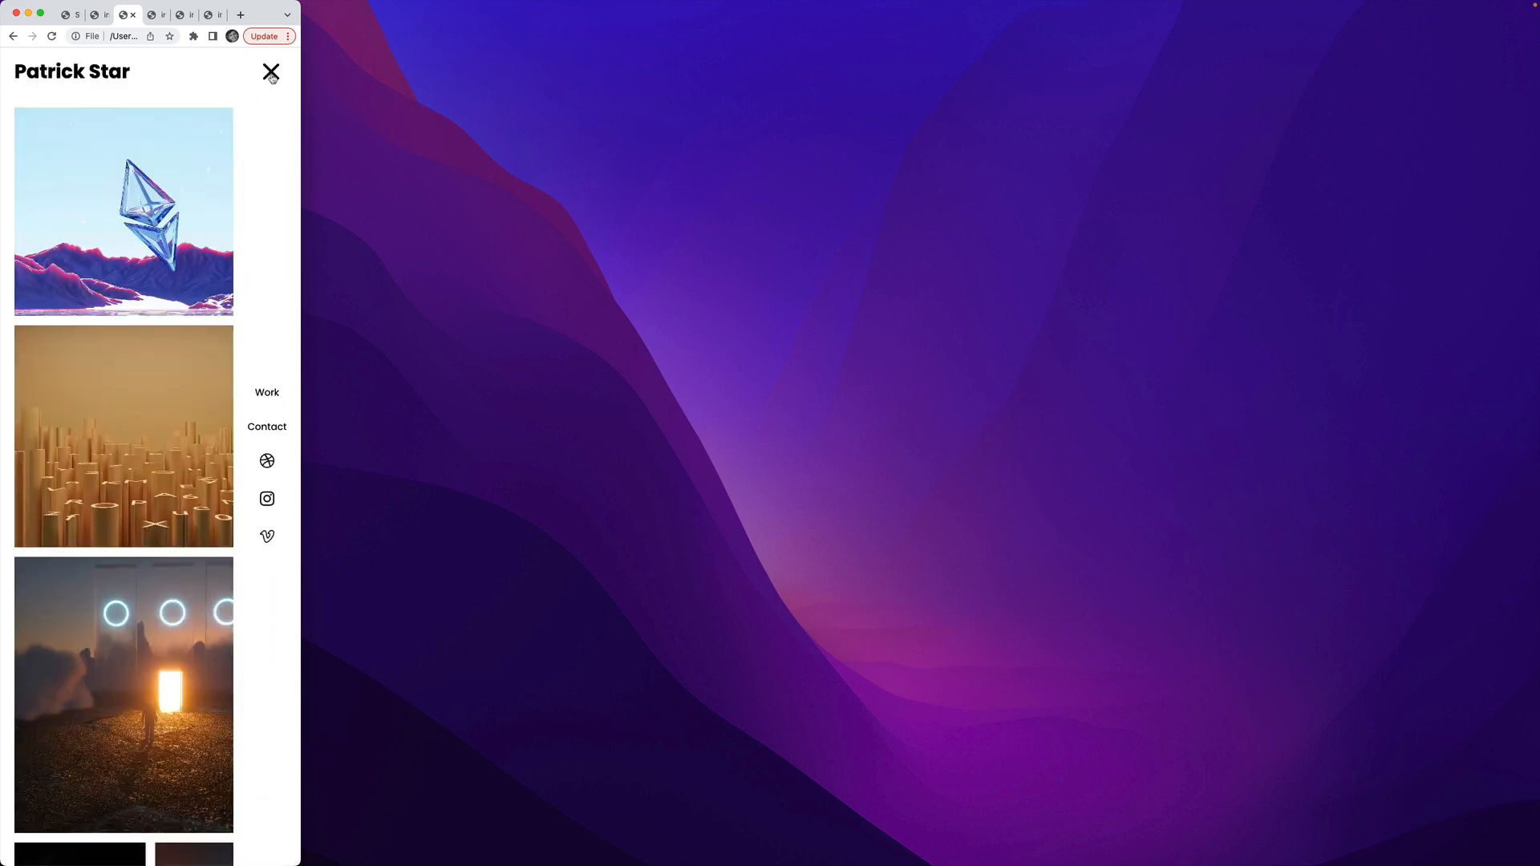
left_click(271, 72)
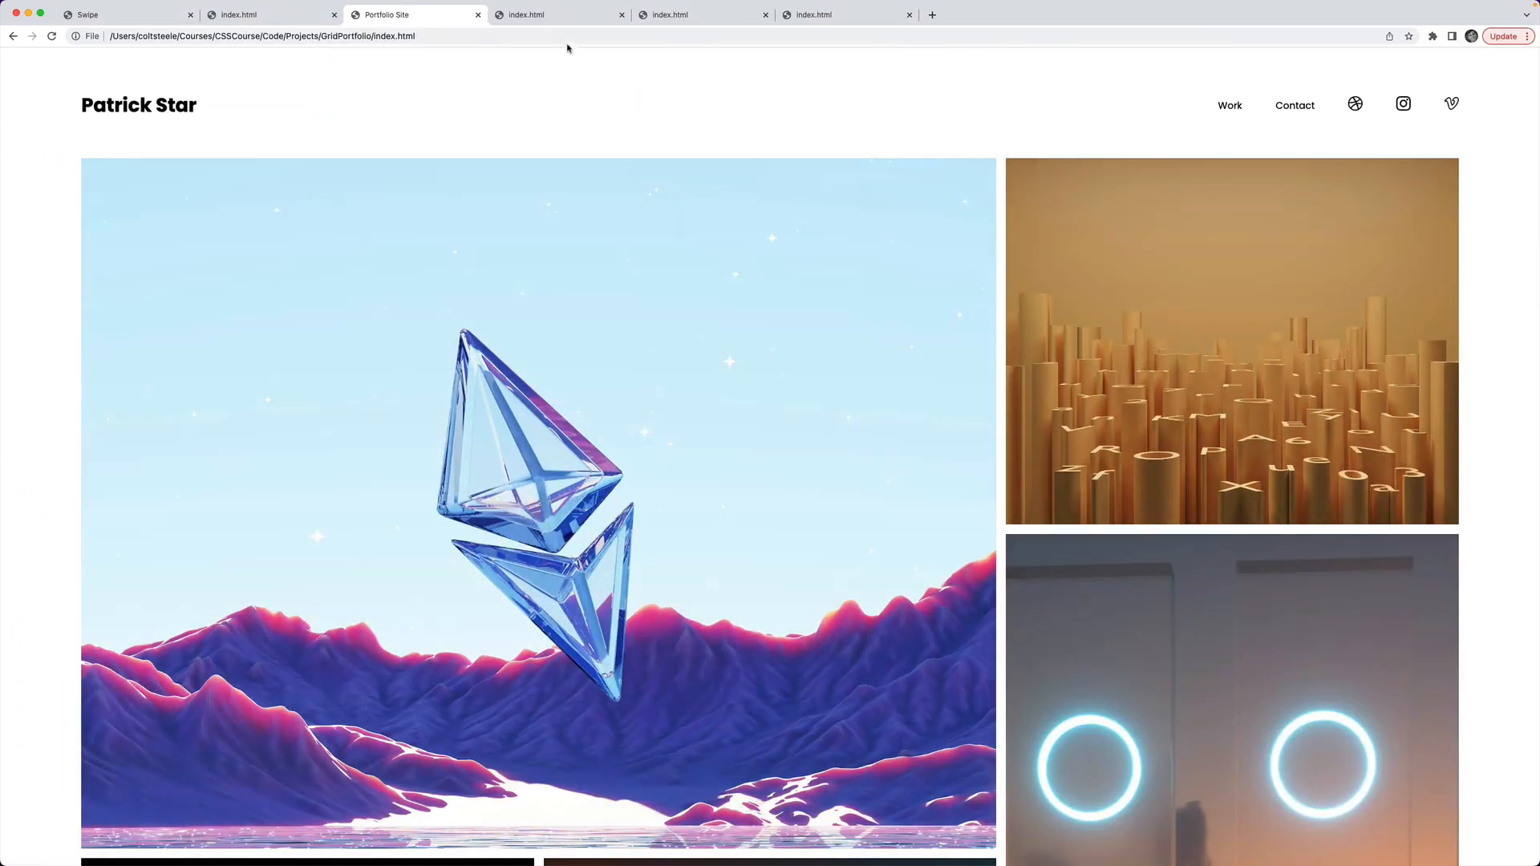
left_click(557, 14)
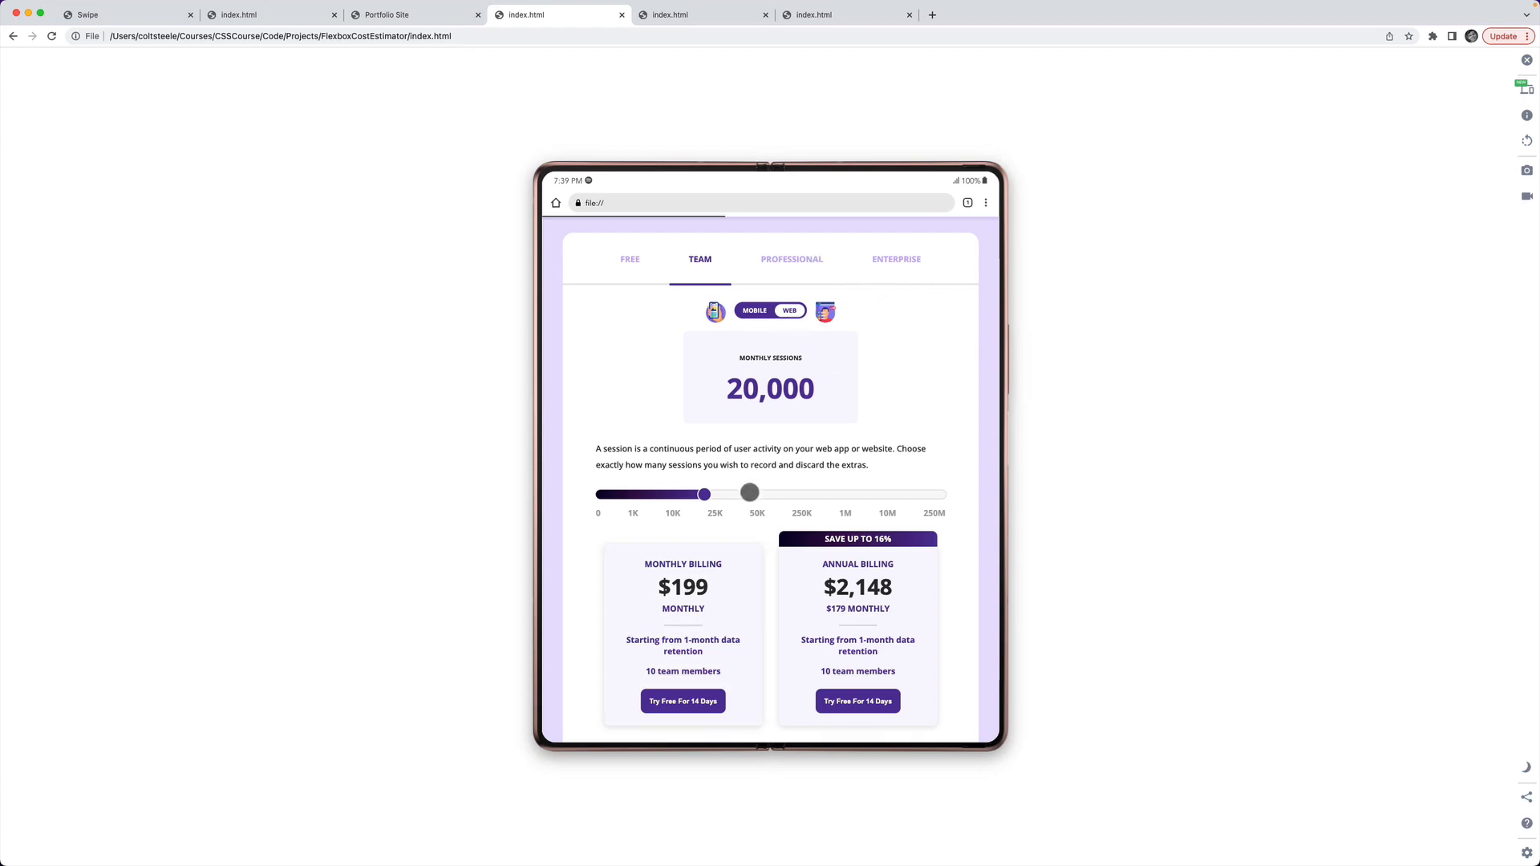
Step: Drag the sessions slider on the cost estimator demo to lower values
left_click_drag(749, 493, 635, 494)
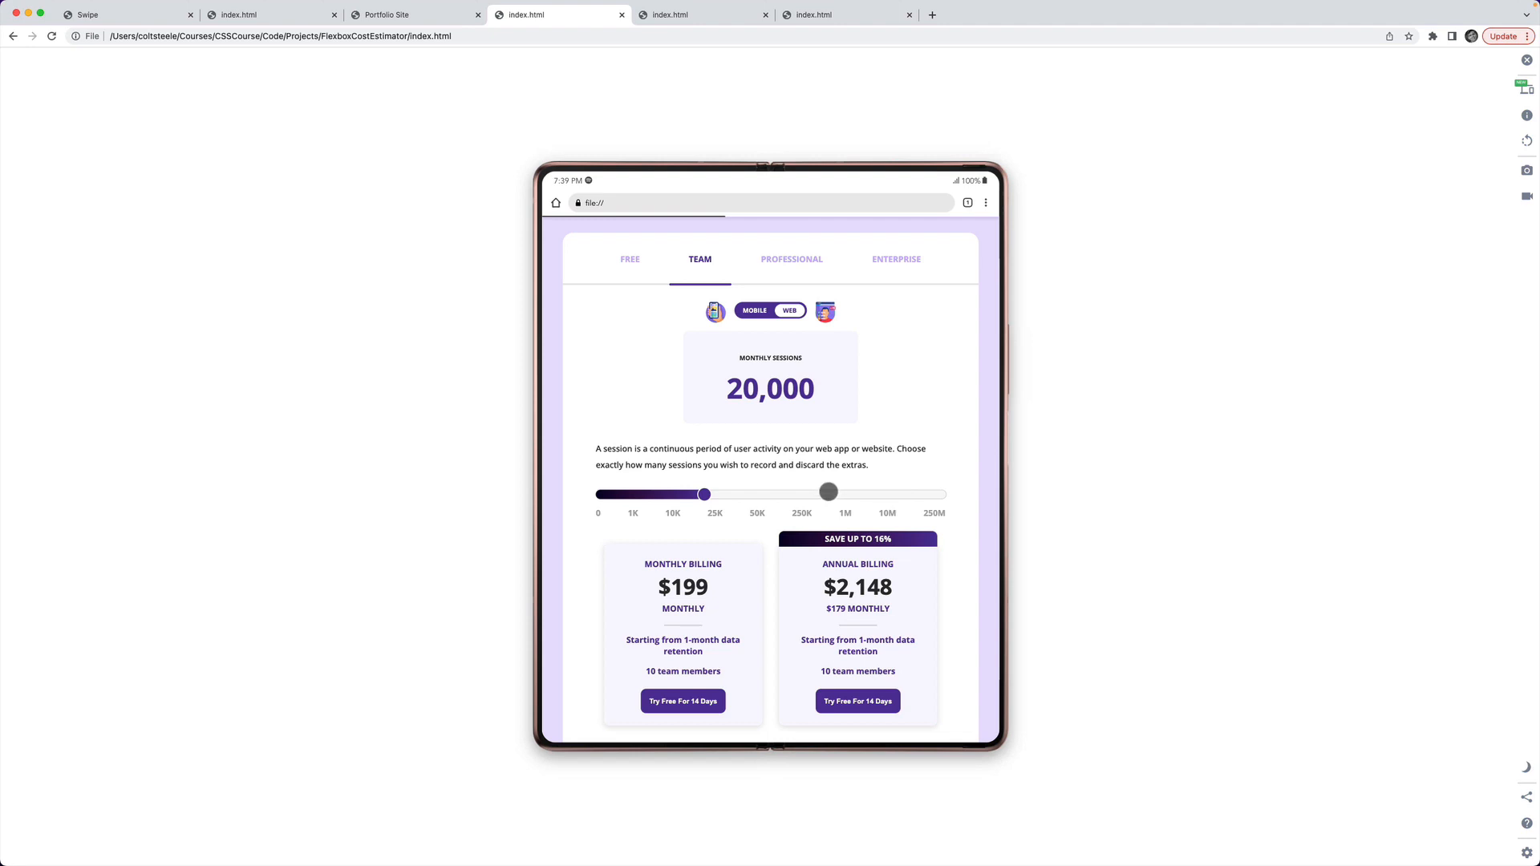
left_click_drag(828, 490, 700, 494)
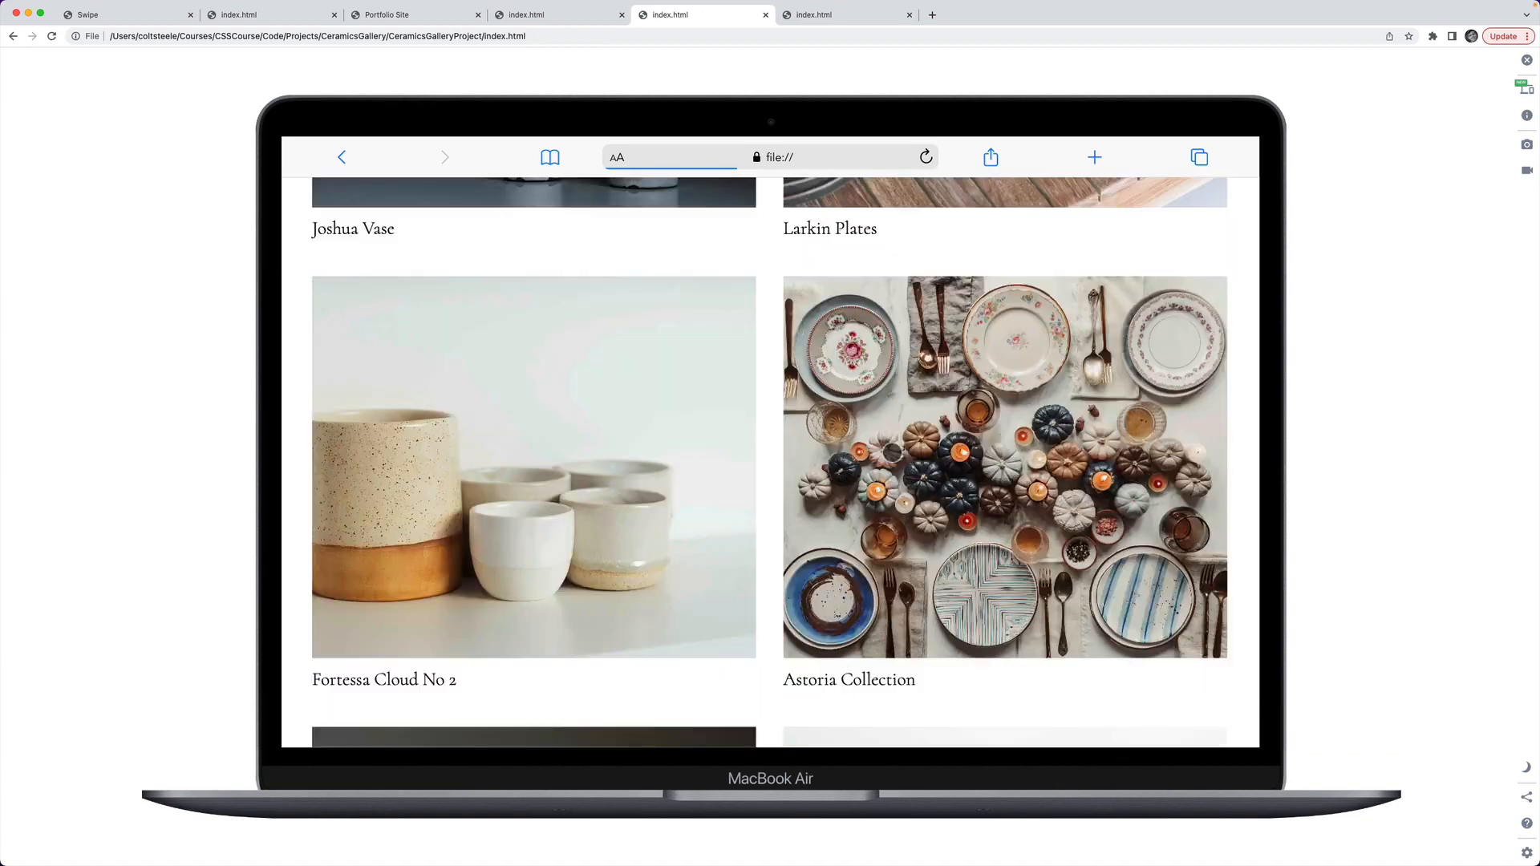
Step: Scroll through the typography Blog Post demo inside its laptop mockup
scroll("up", 3)
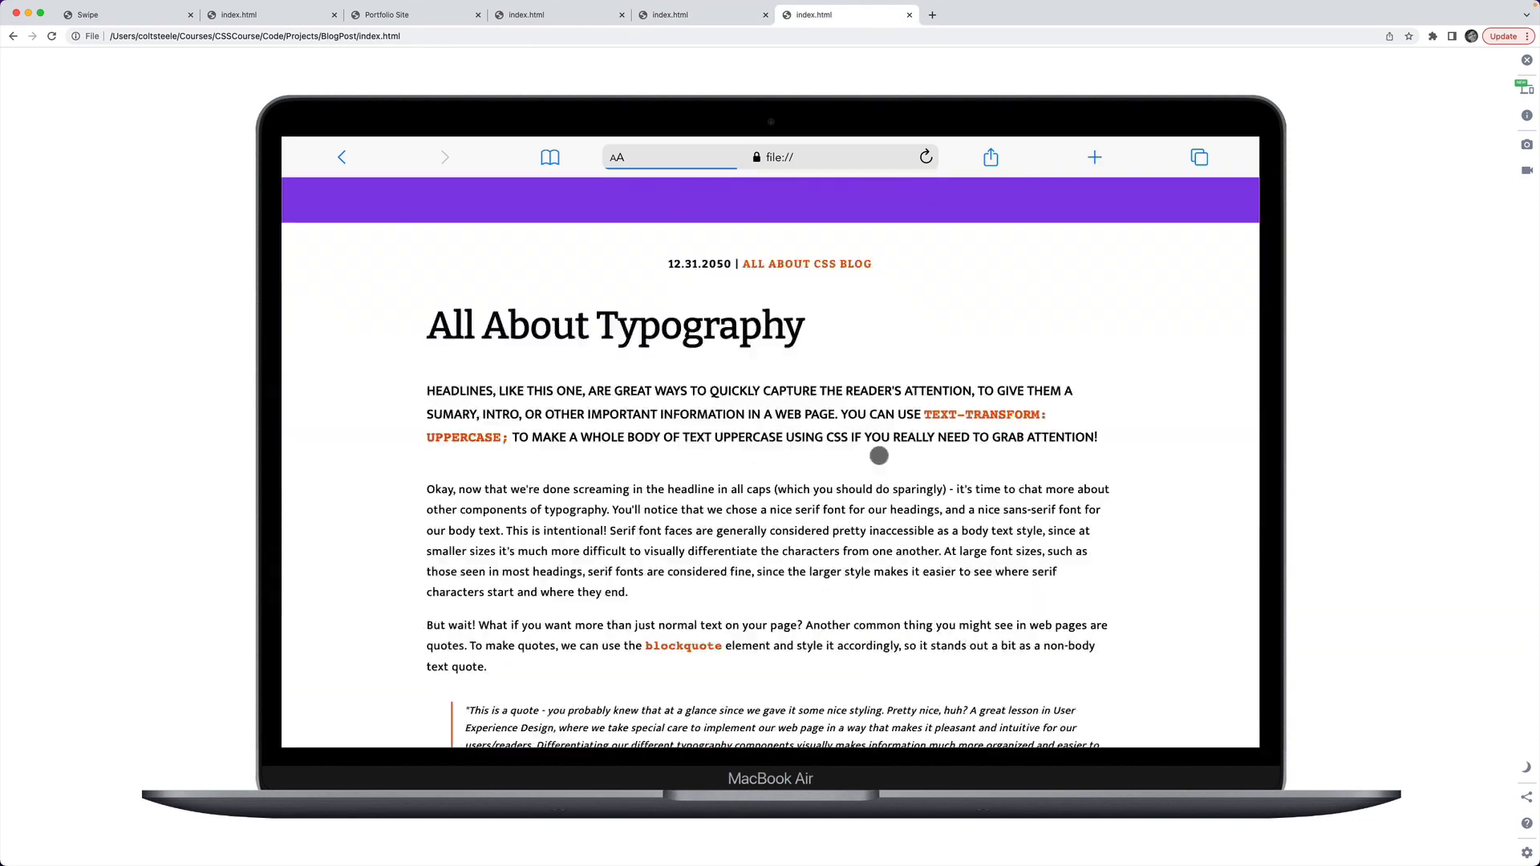
scroll("down", 3)
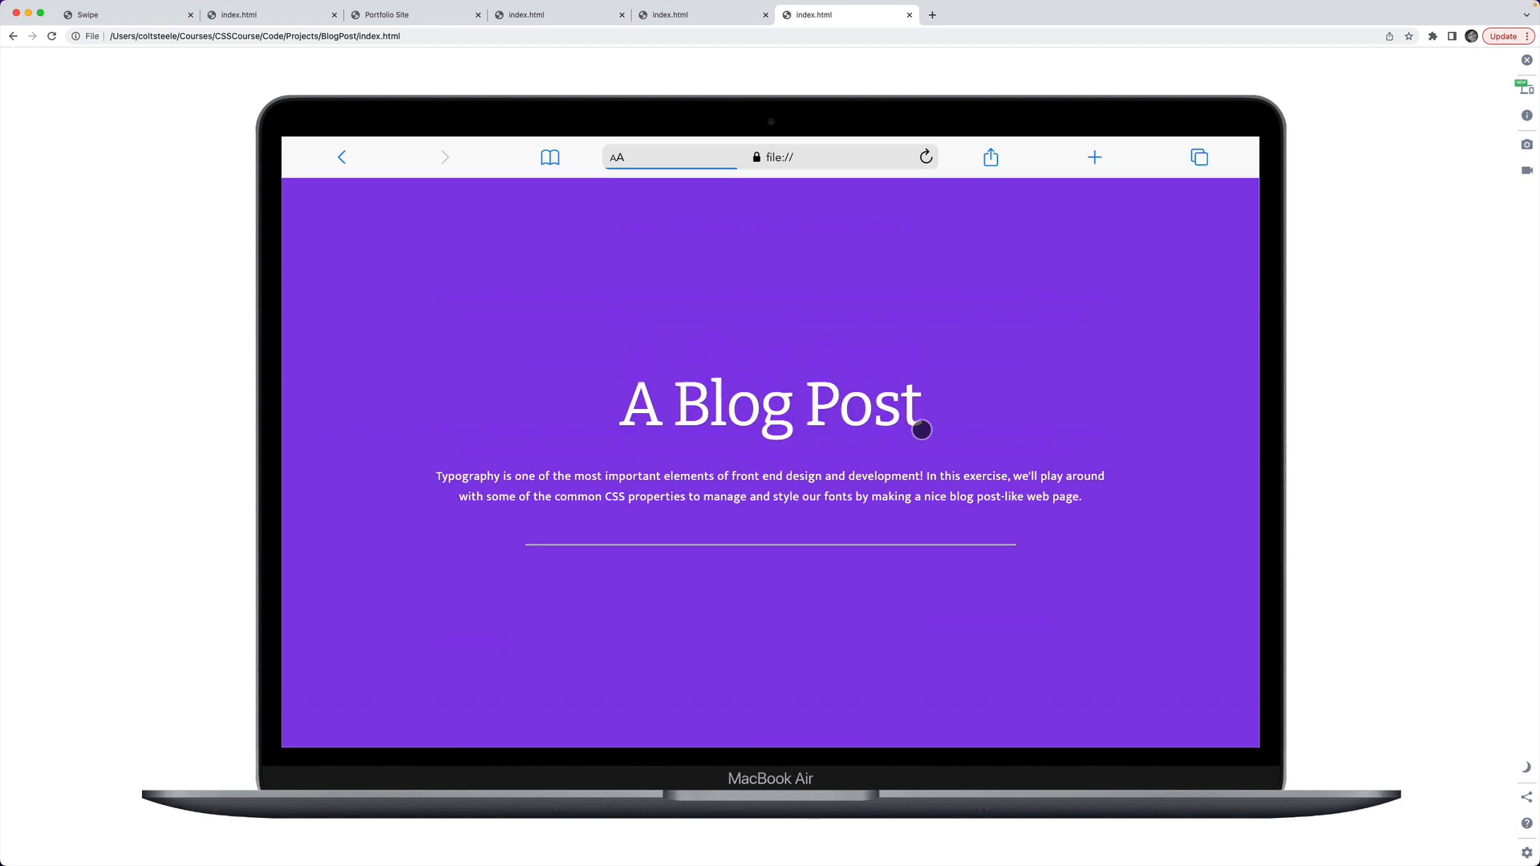
mouse_move(1111, 344)
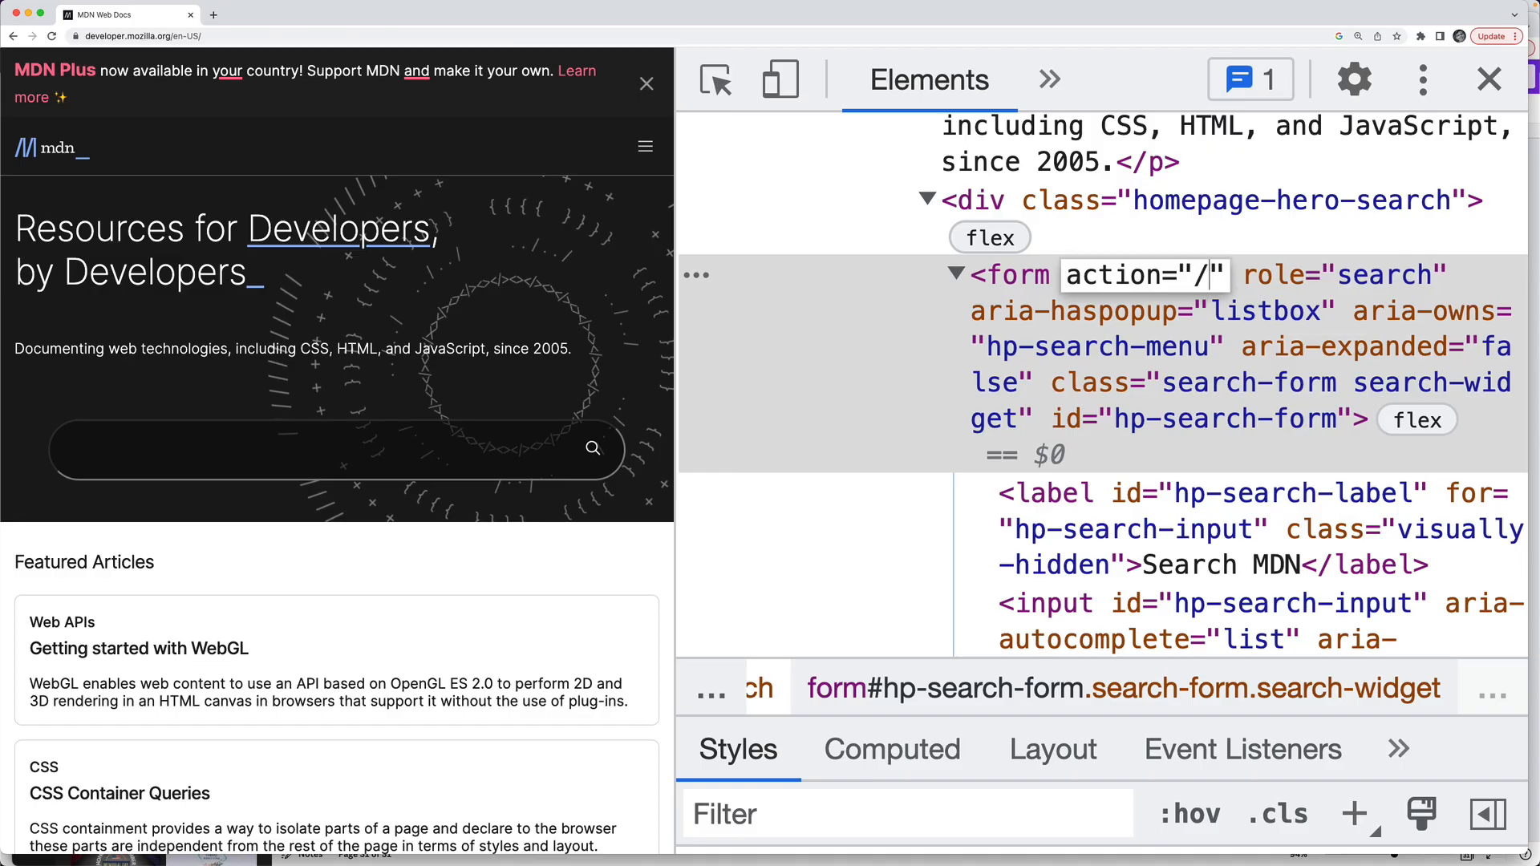
Step: Edit the form action to 'search/en' in DevTools and add spacing variable 'xl: 64px' in VS Code
type("search/en")
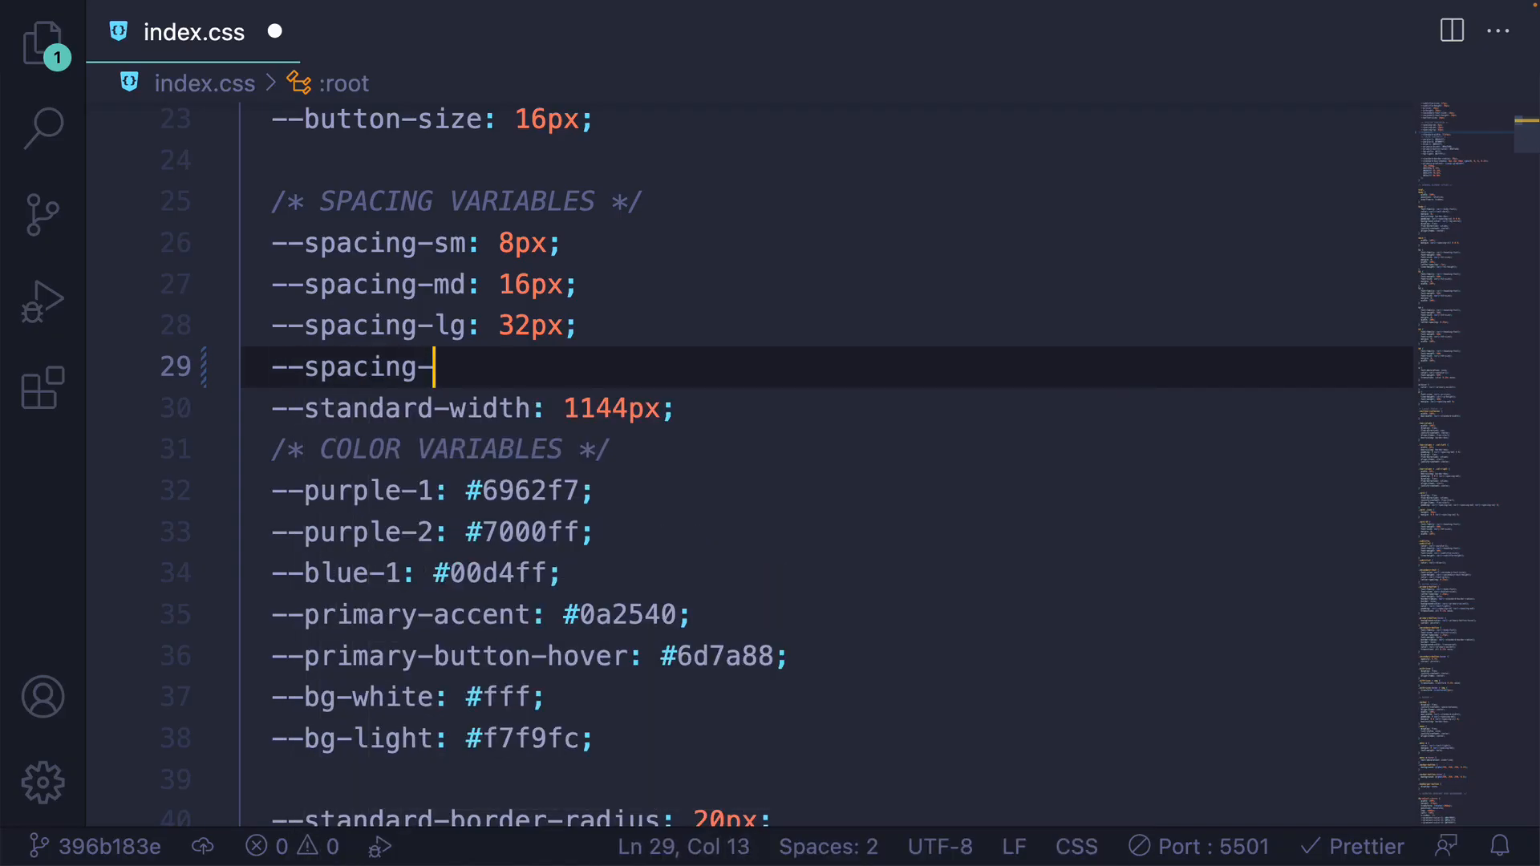
type("xl: 64px")
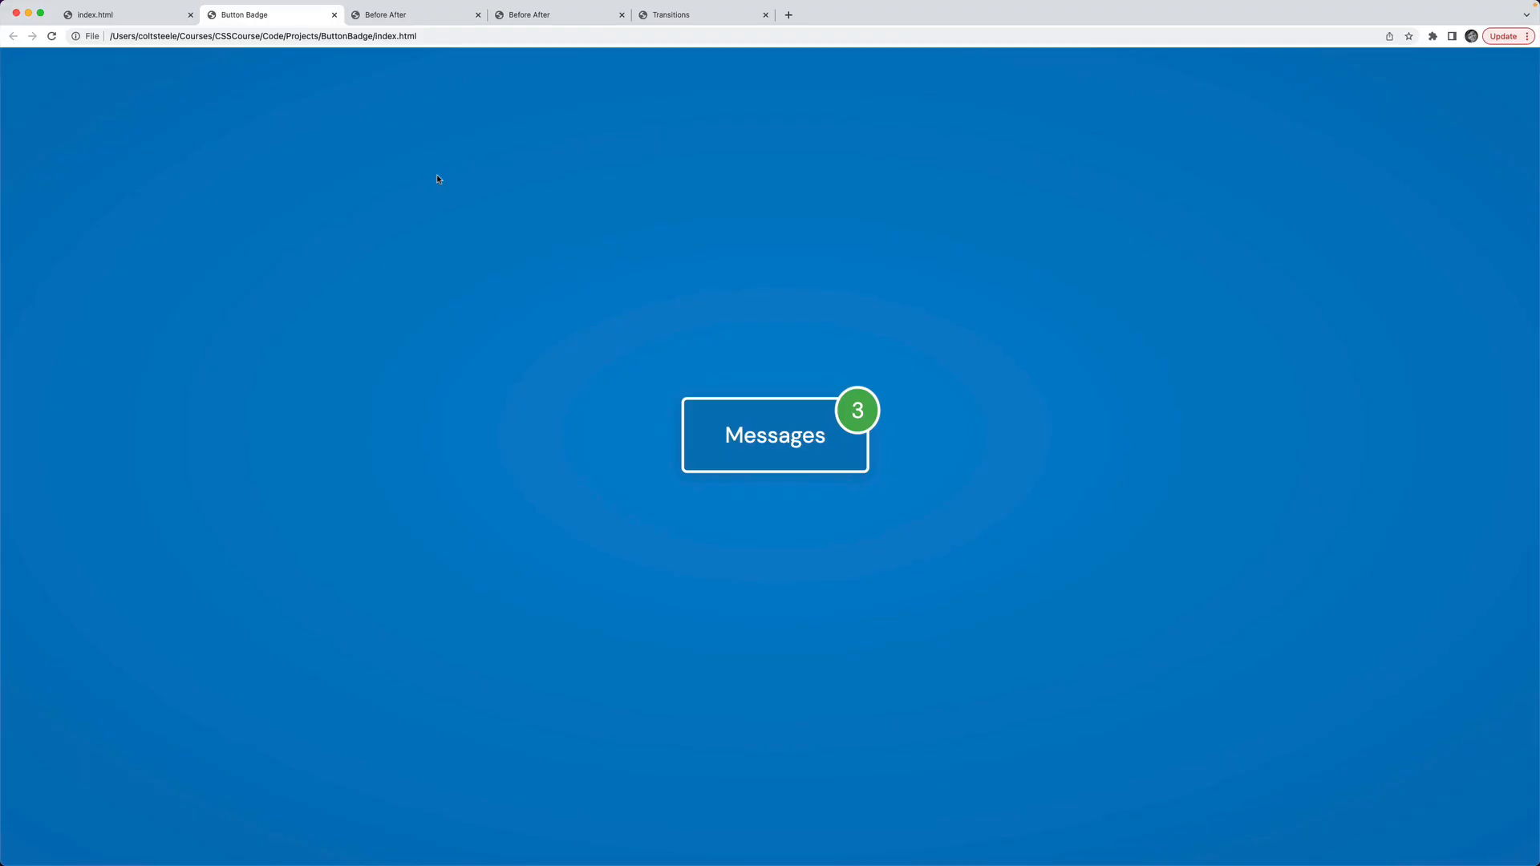
Step: Scroll the Patrick Star portfolio in the iPhone frame and tap one of its projects
left_click(533, 14)
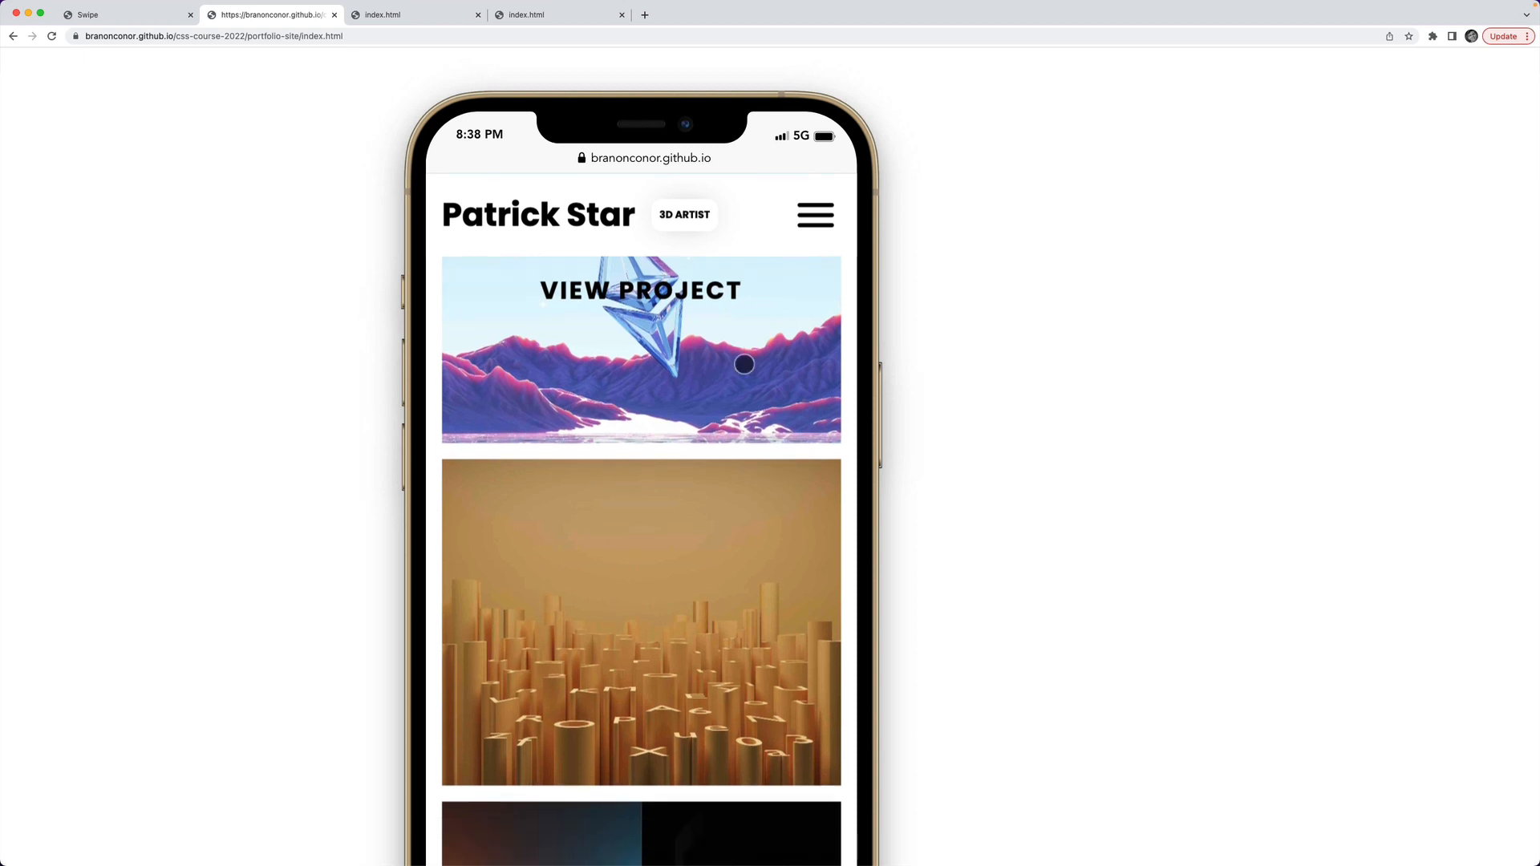
scroll("down", 3)
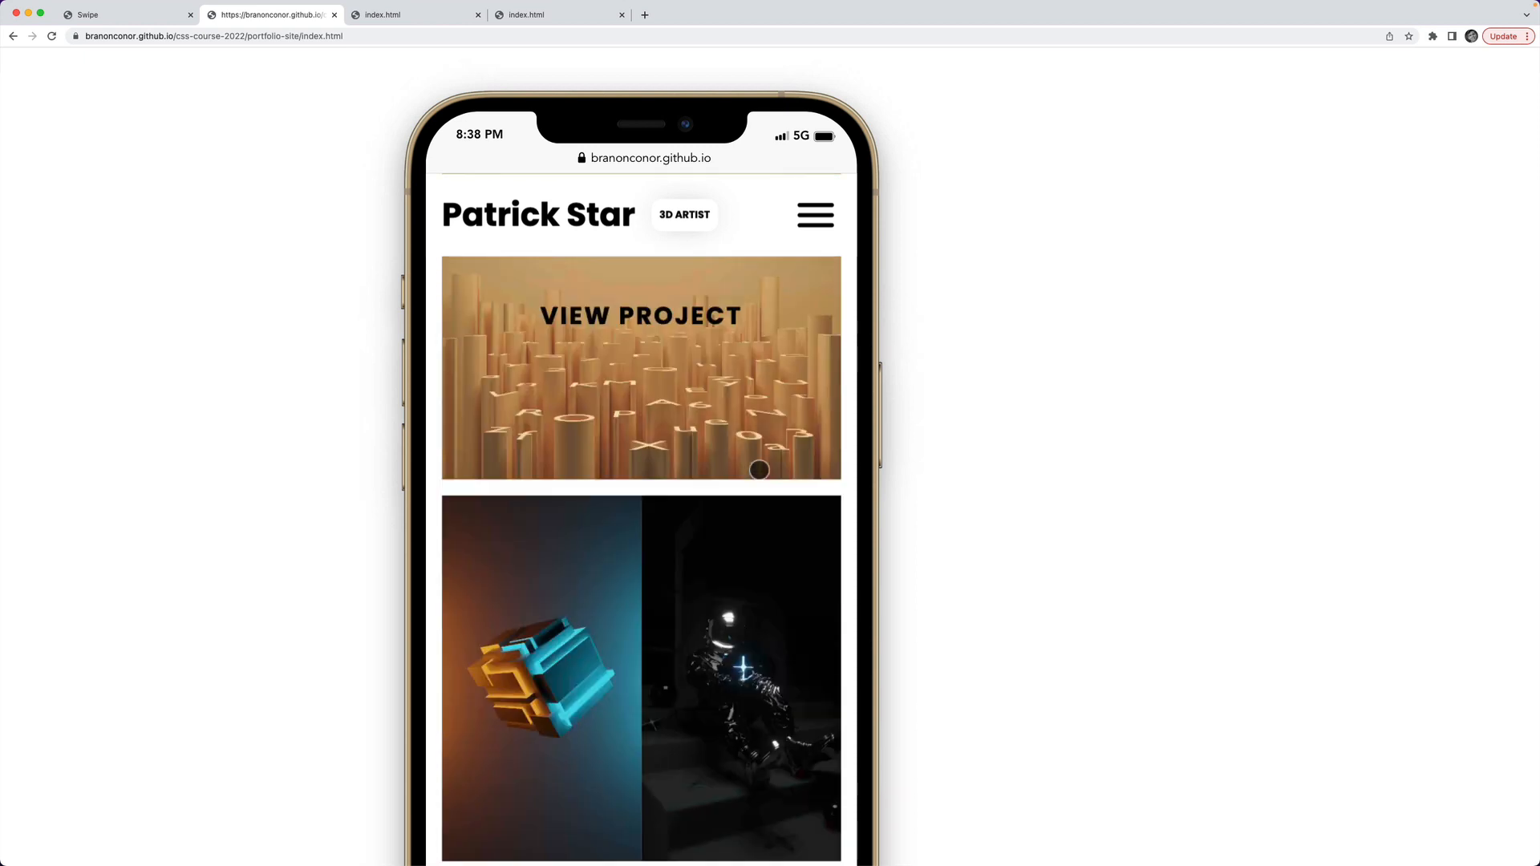
scroll("down", 3)
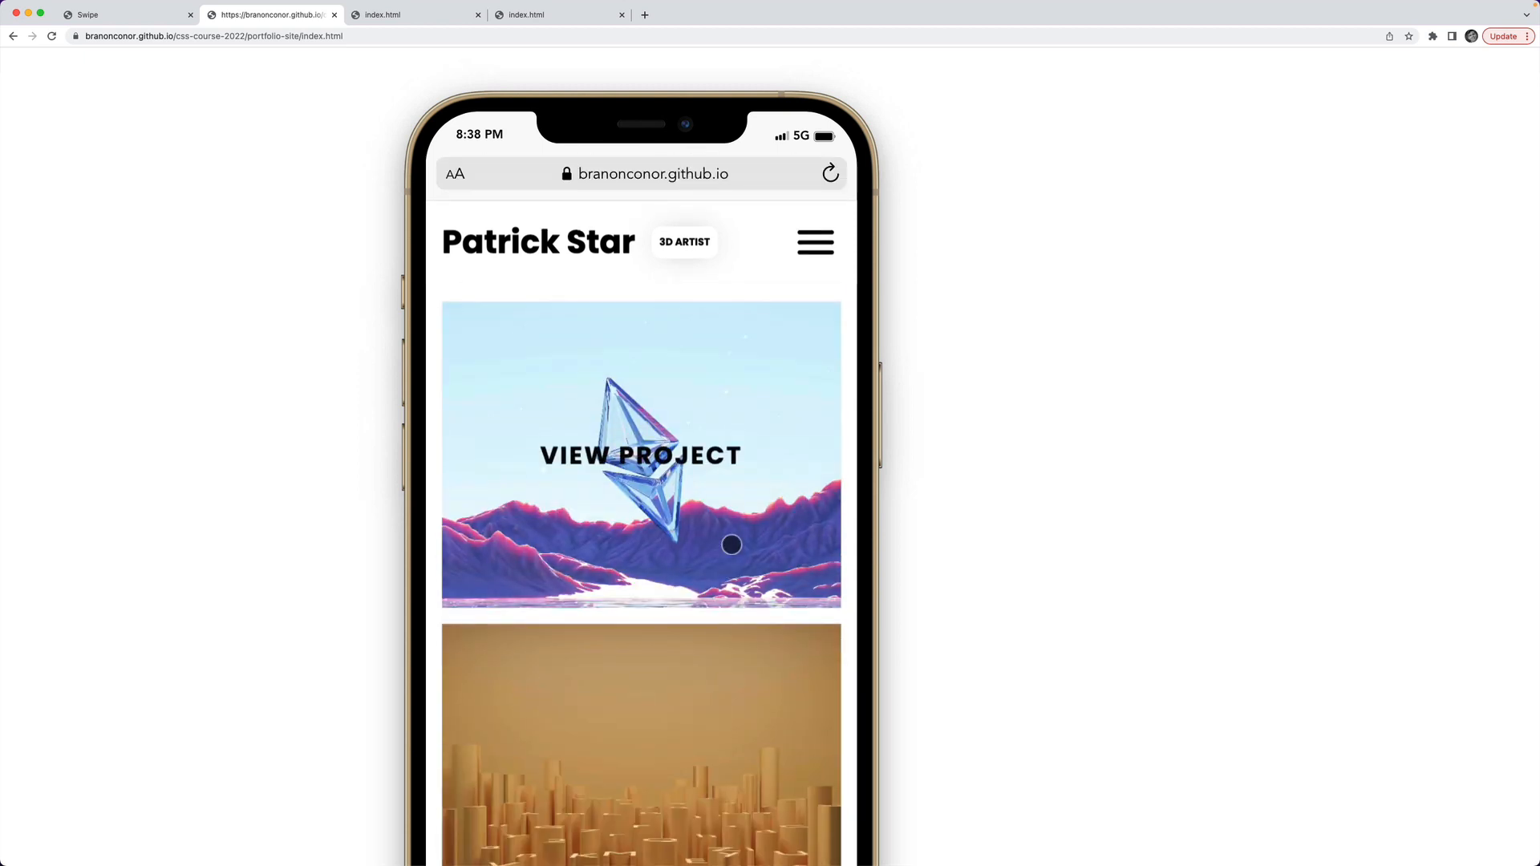
left_click(814, 242)
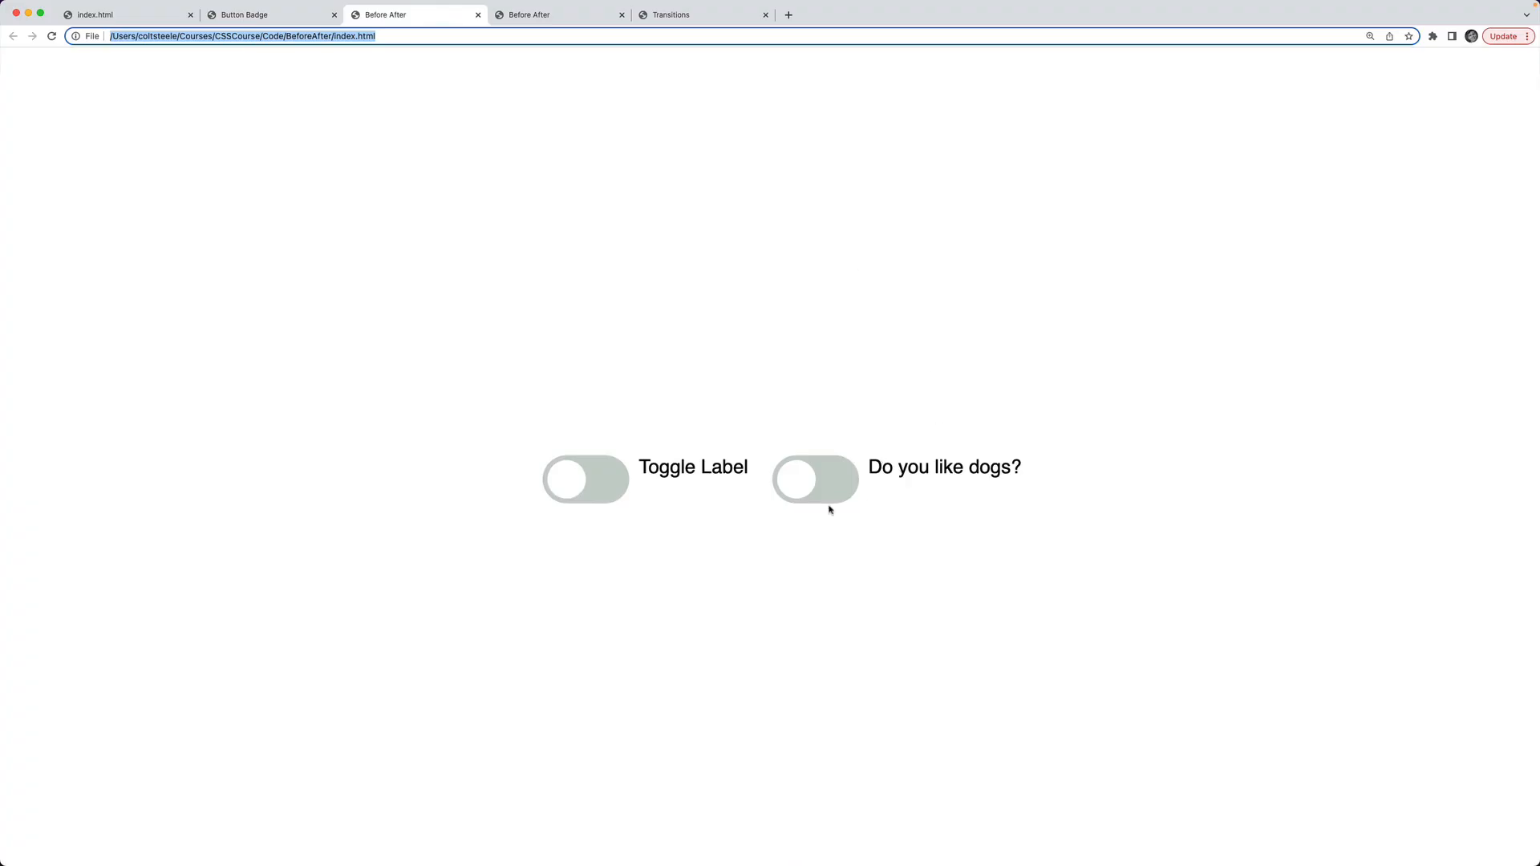
Step: Turn on the Toggle Label switch, then return to the Udemy course page tab
left_click(585, 480)
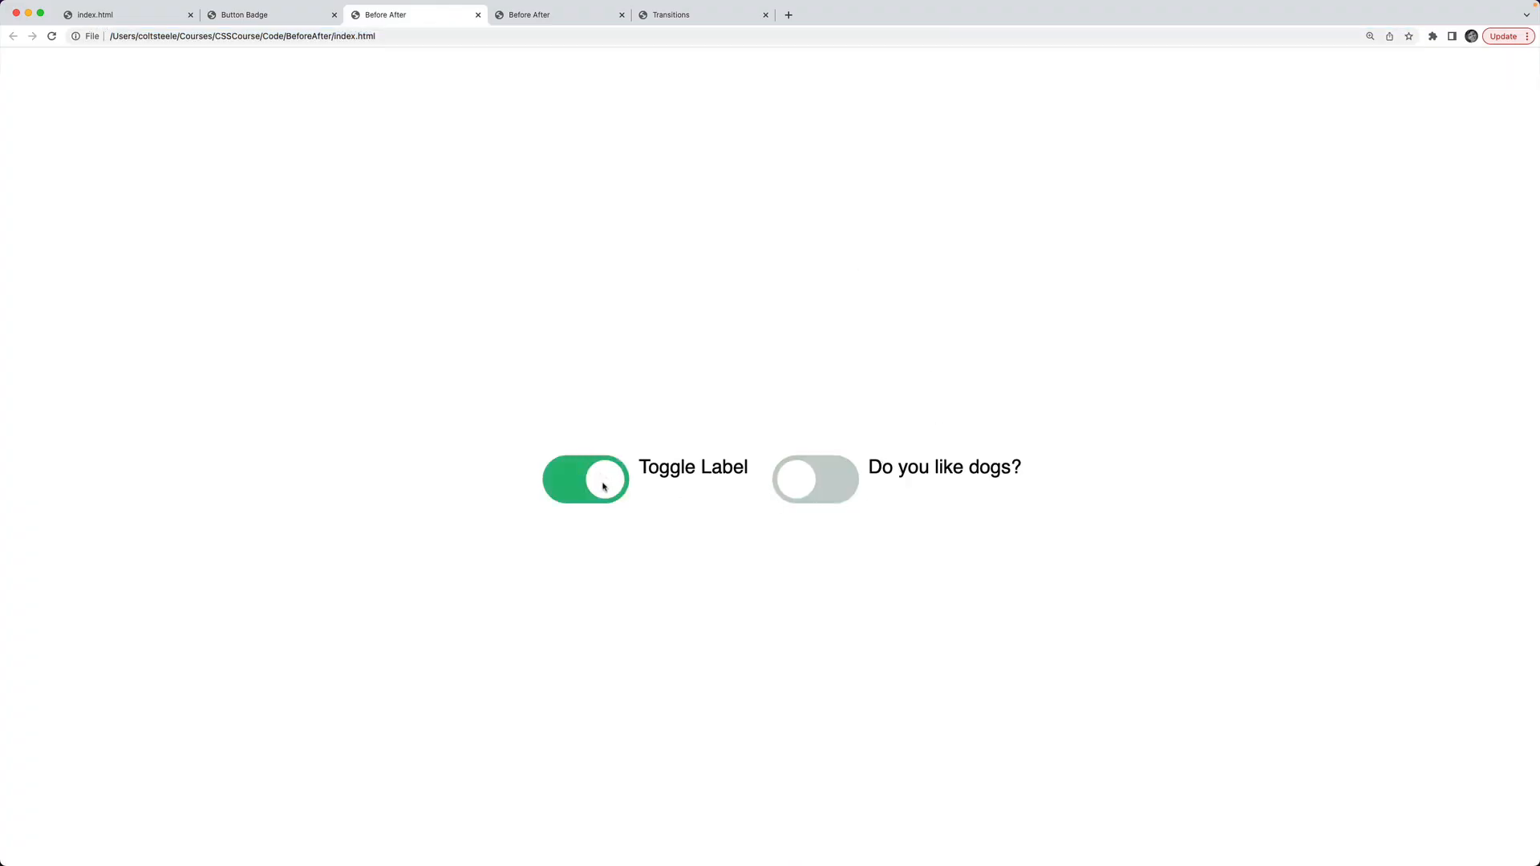
left_click(677, 14)
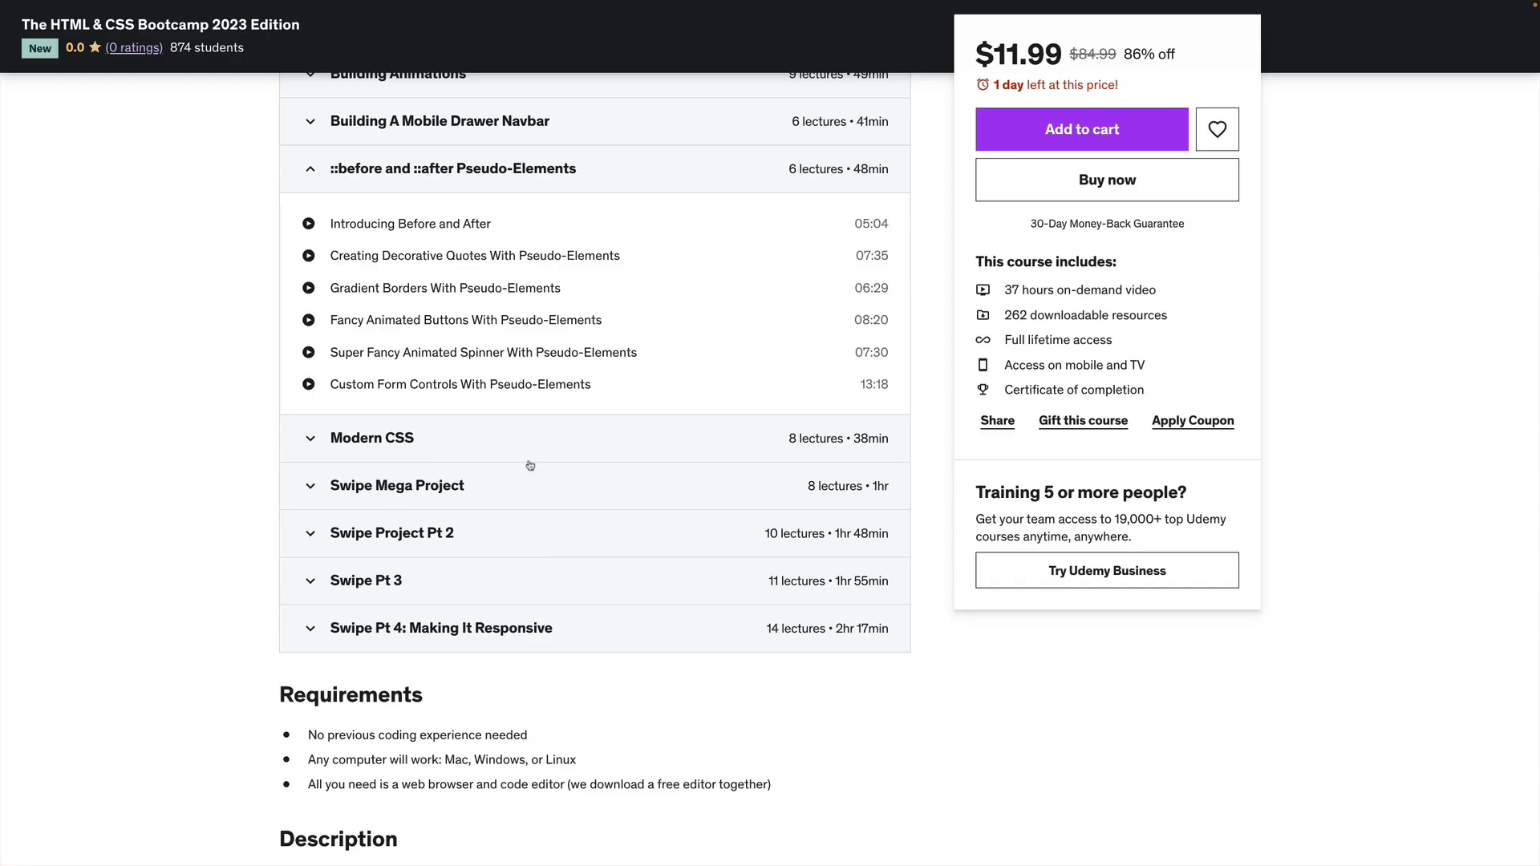
mouse_move(768, 592)
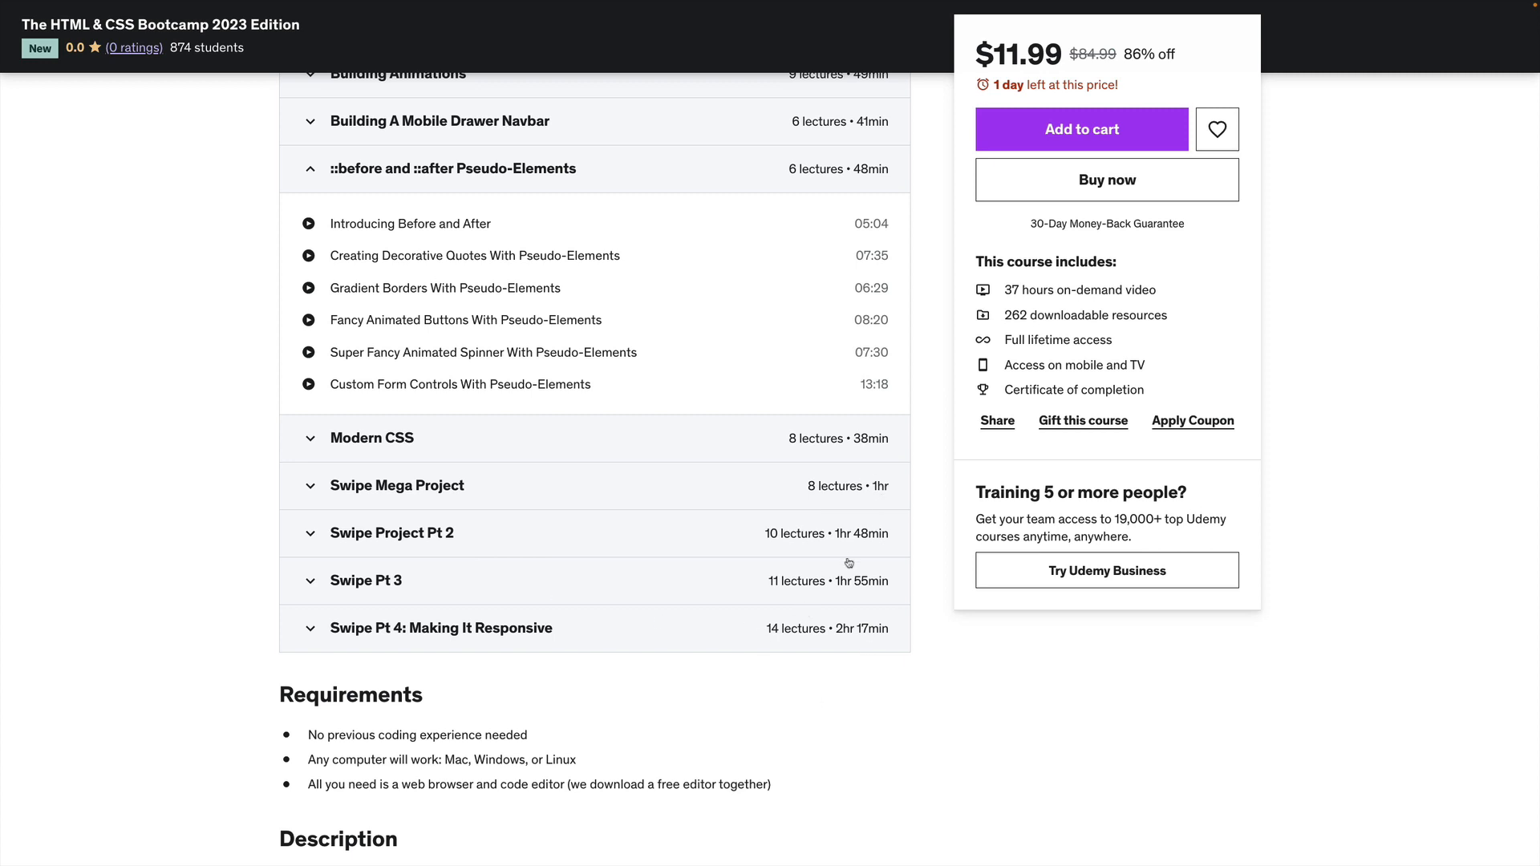
mouse_move(1037, 367)
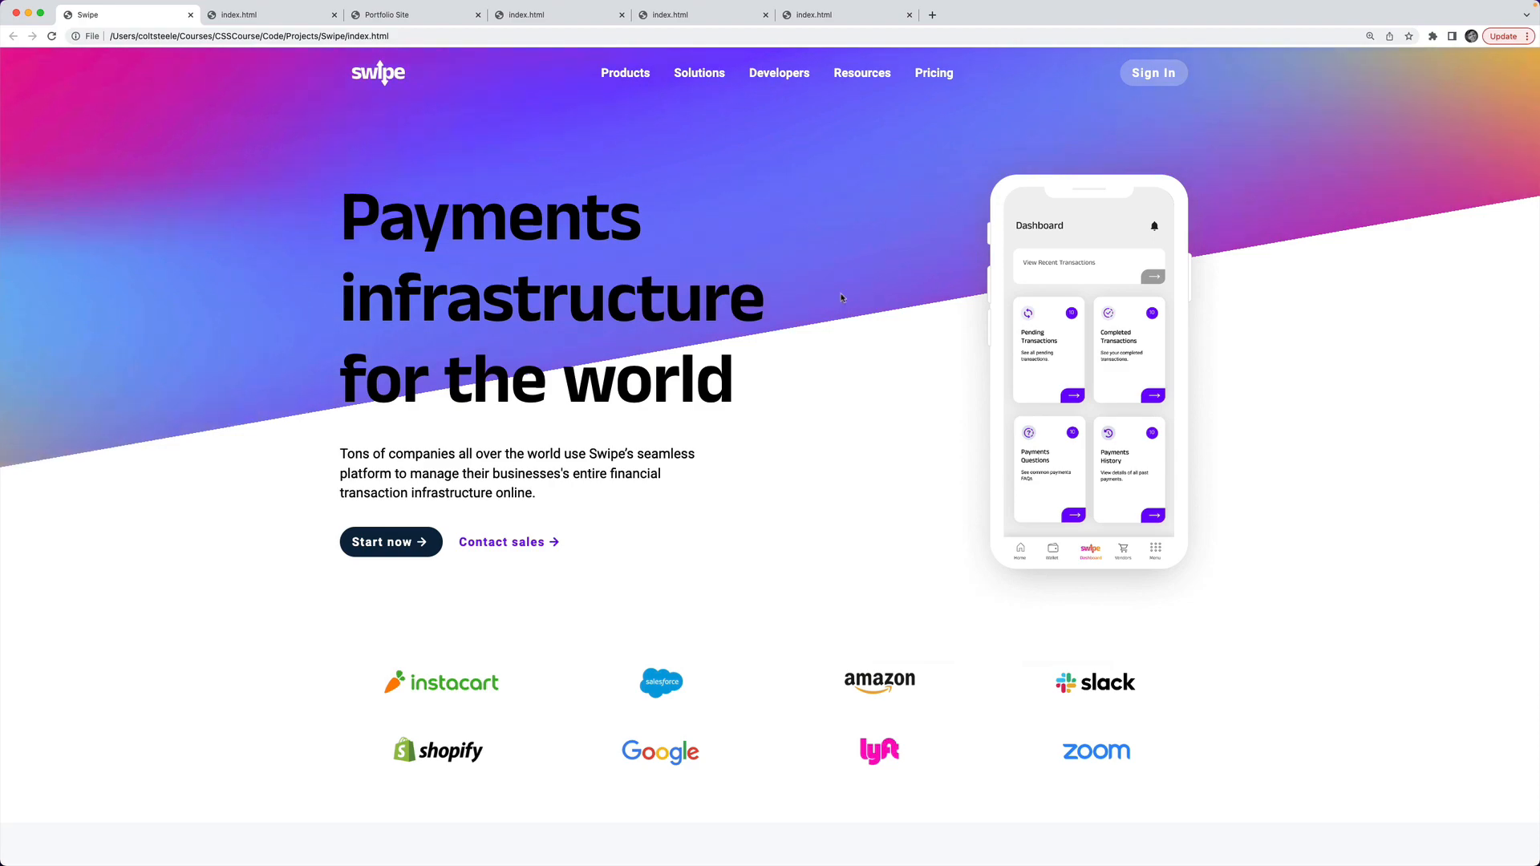
Step: Scroll the Swipe homepage to the footer, then back up to the Udemy course content list
scroll("down", 3)
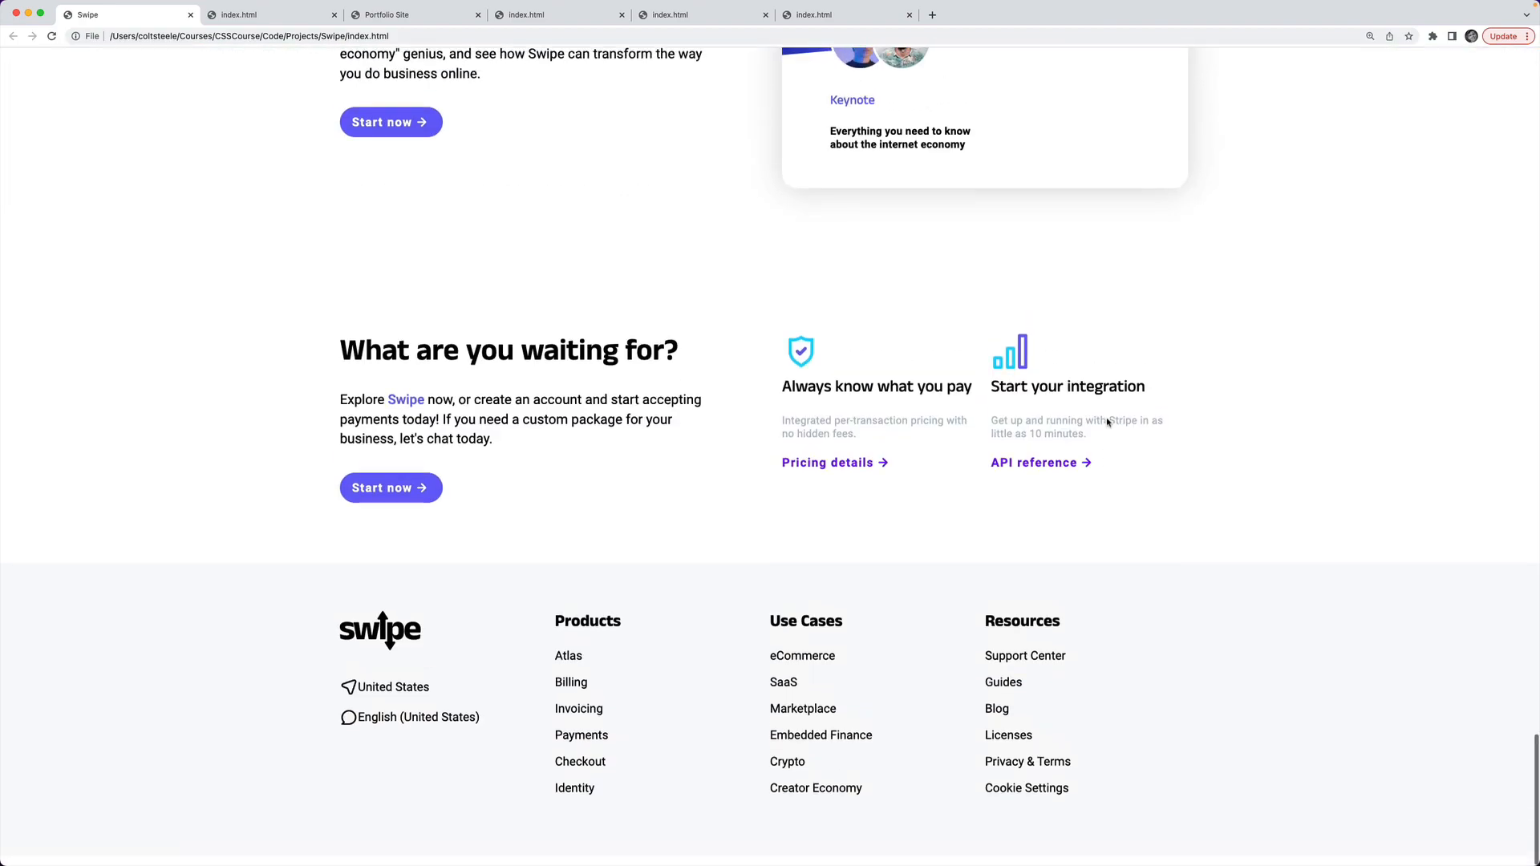
scroll("up", 3)
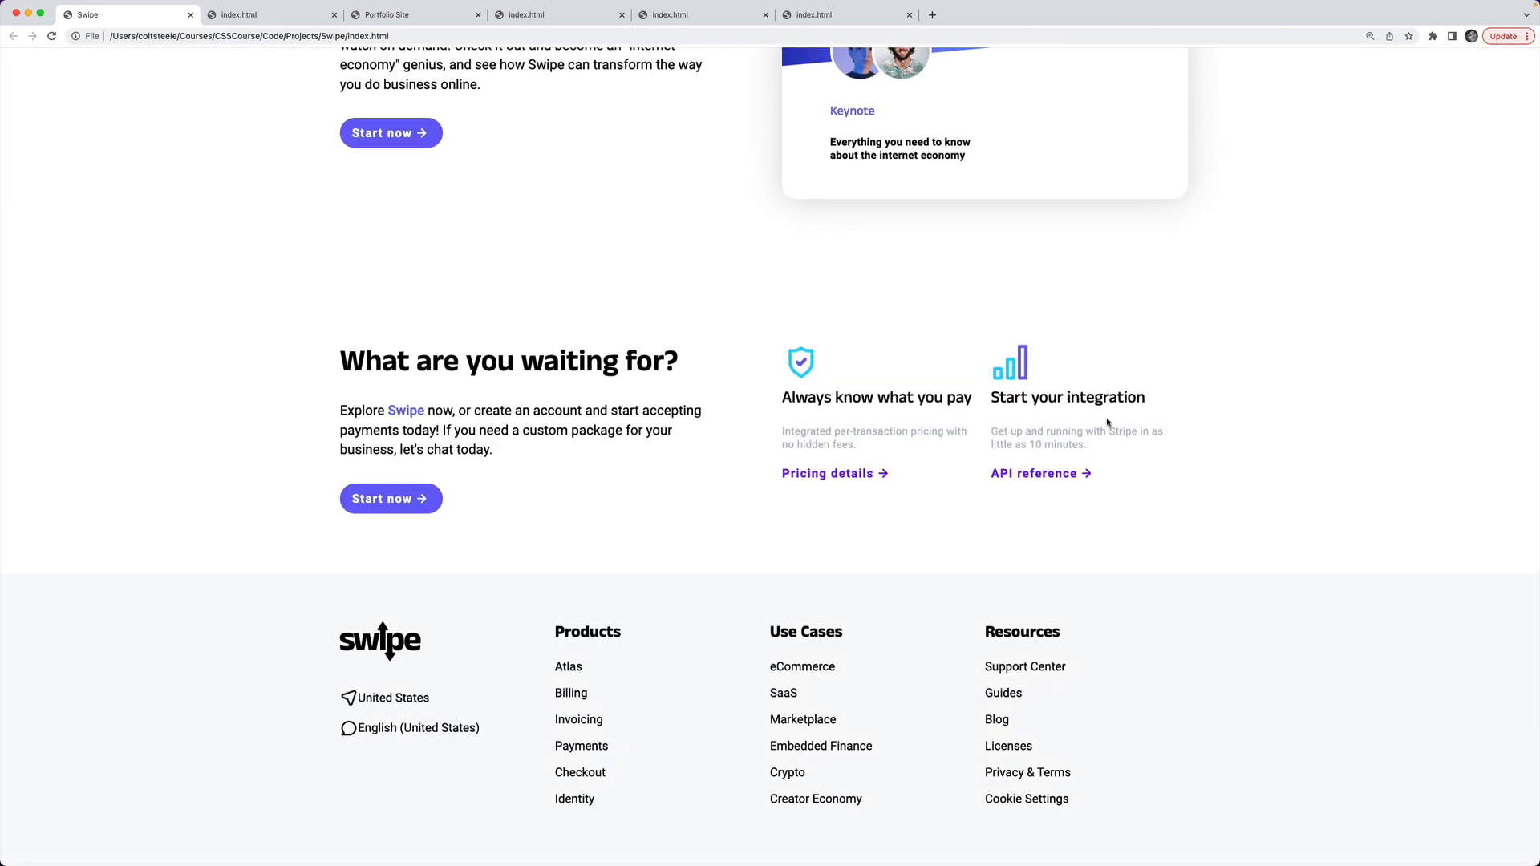
scroll("up", 3)
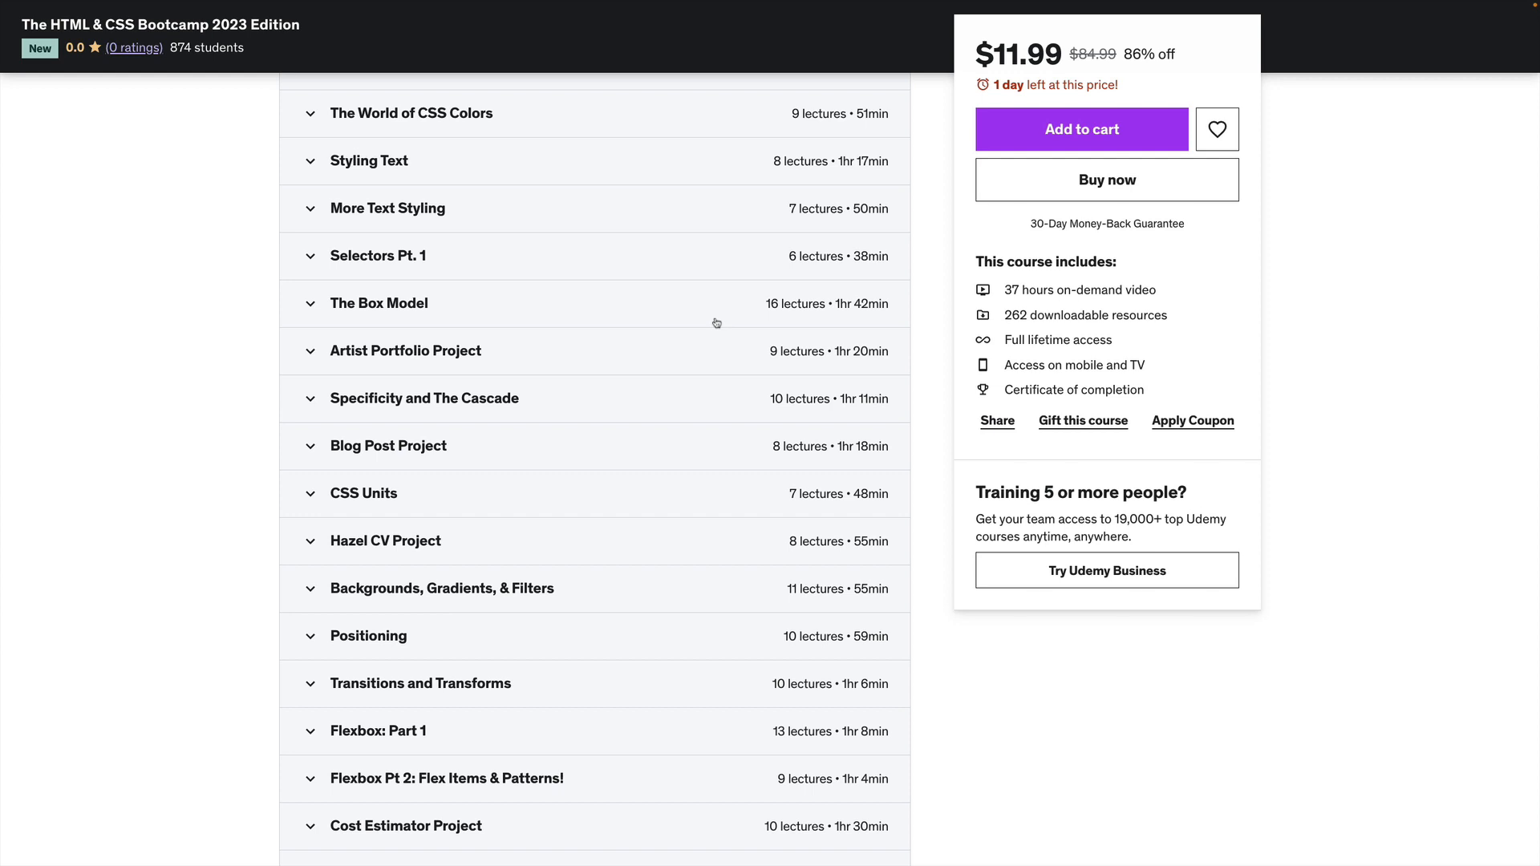
mouse_move(705, 398)
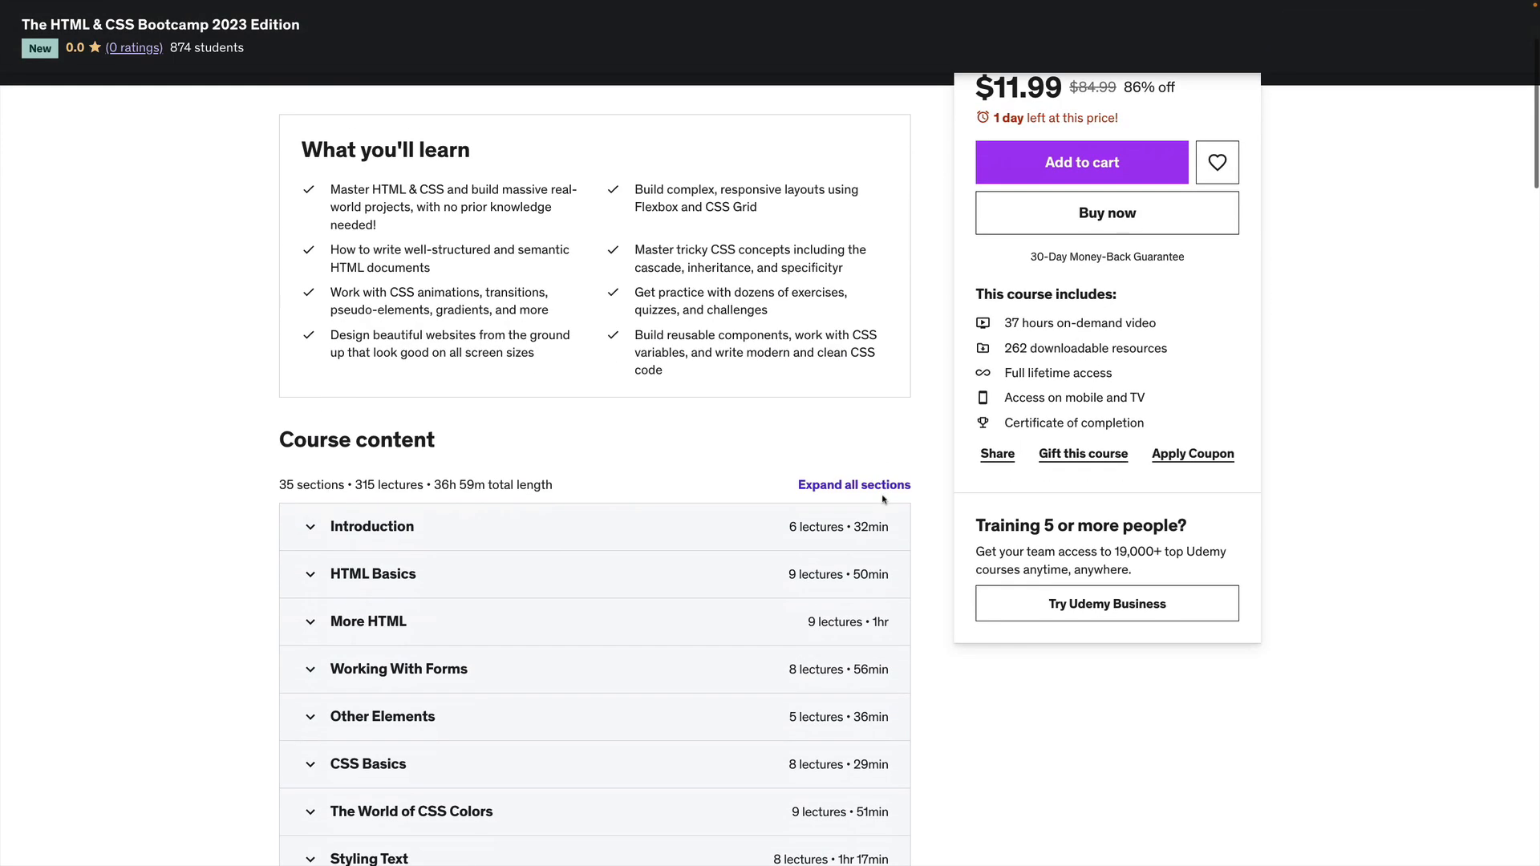
mouse_move(926, 614)
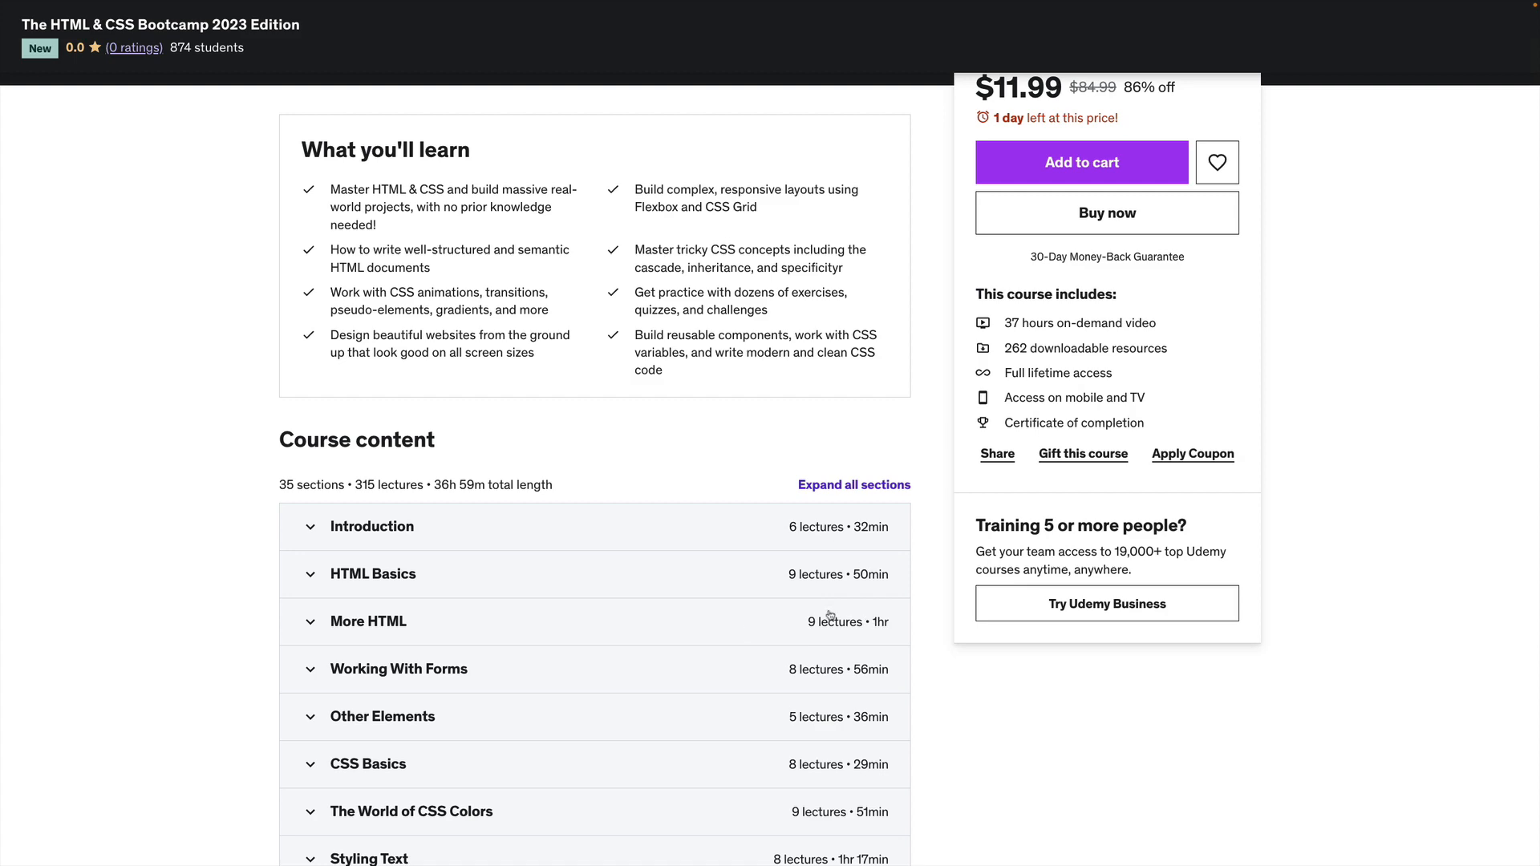
mouse_move(939, 469)
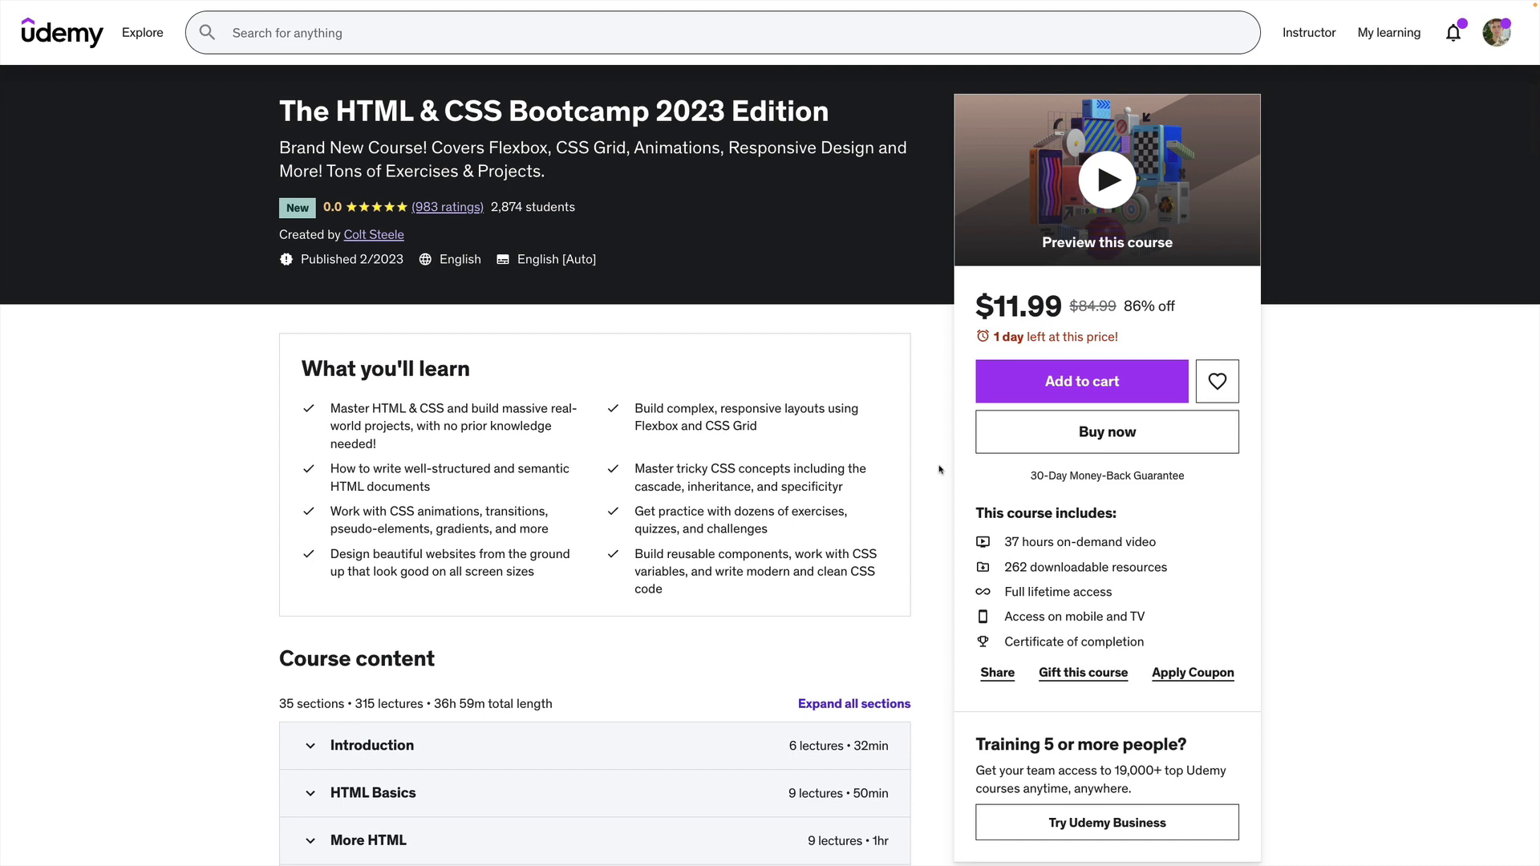
mouse_move(988, 324)
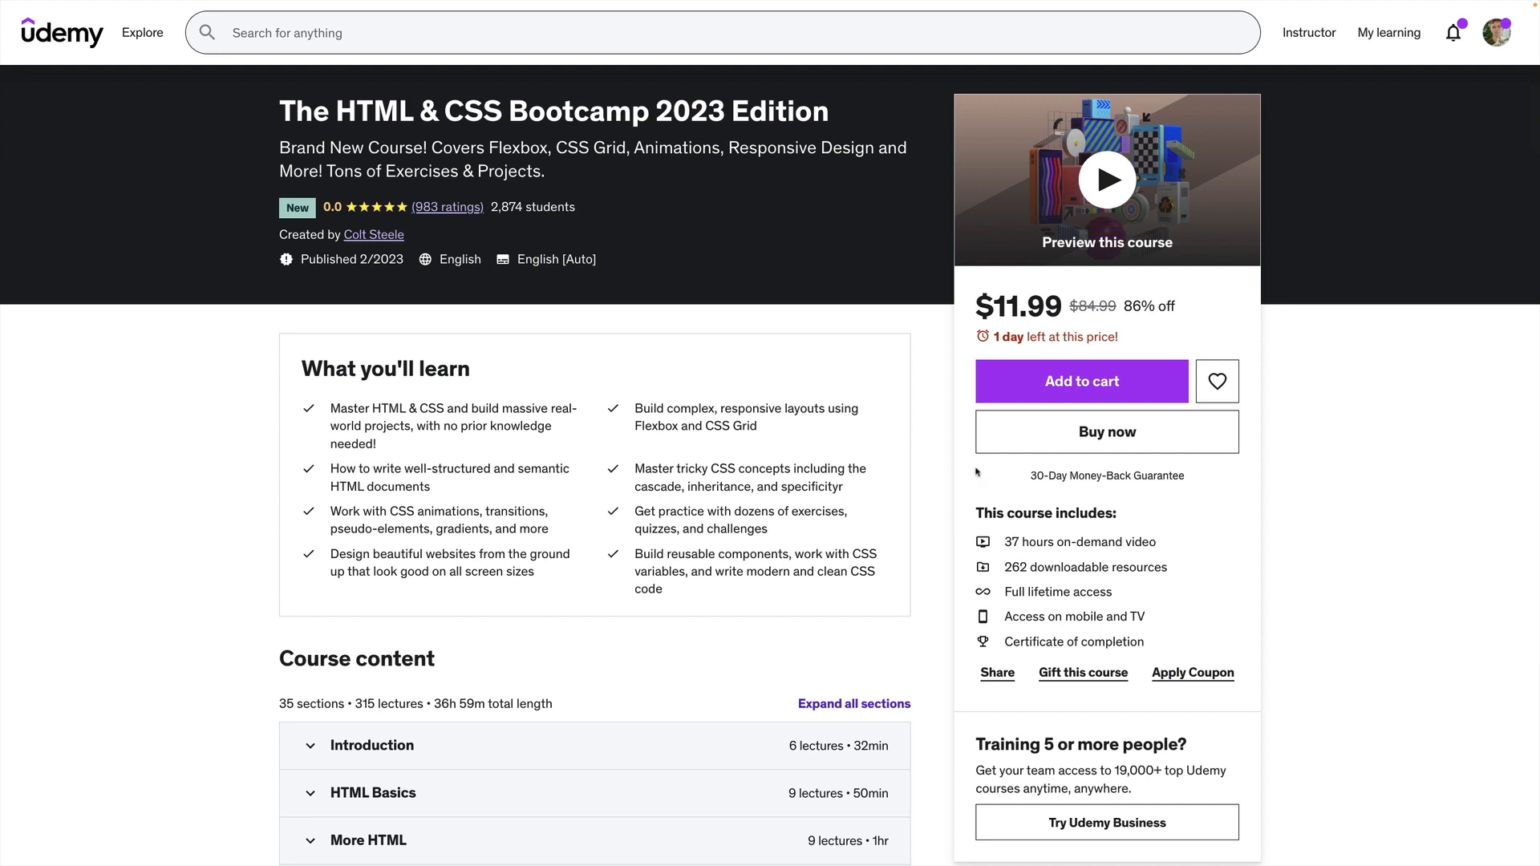
mouse_move(980, 479)
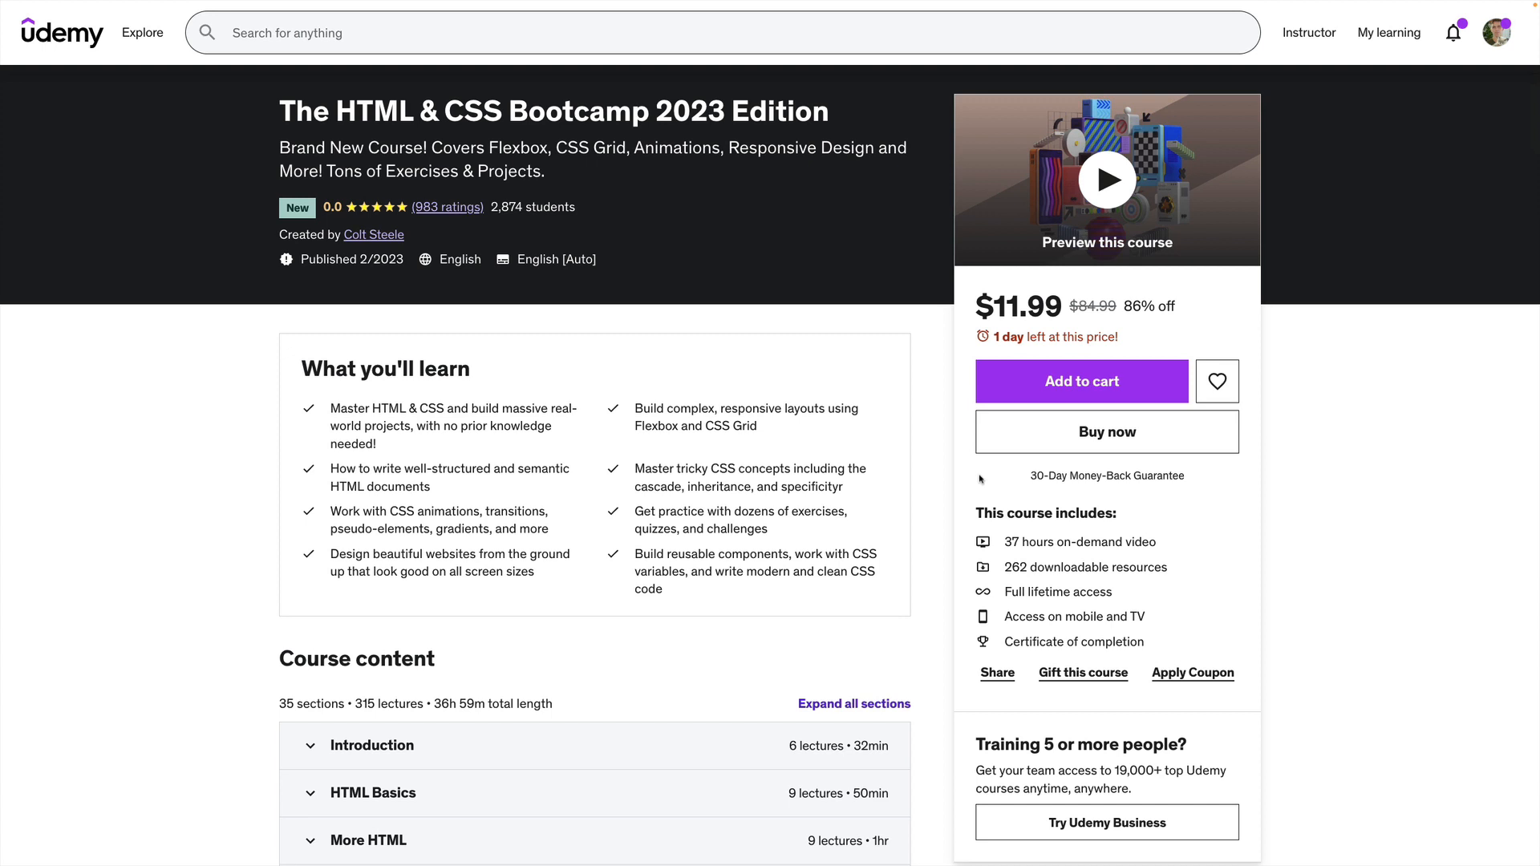
mouse_move(987, 497)
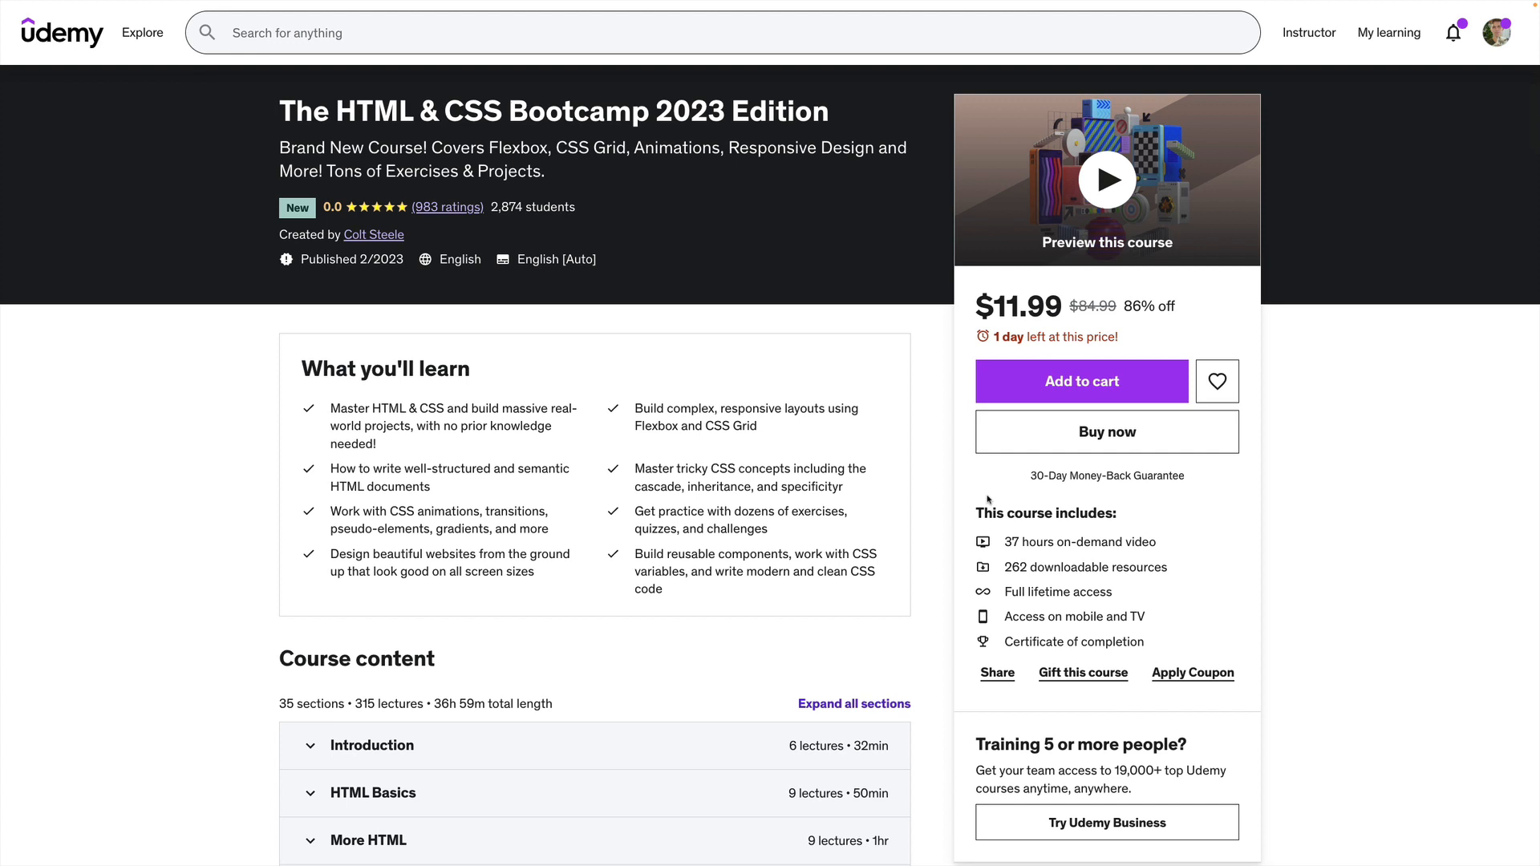
mouse_move(991, 495)
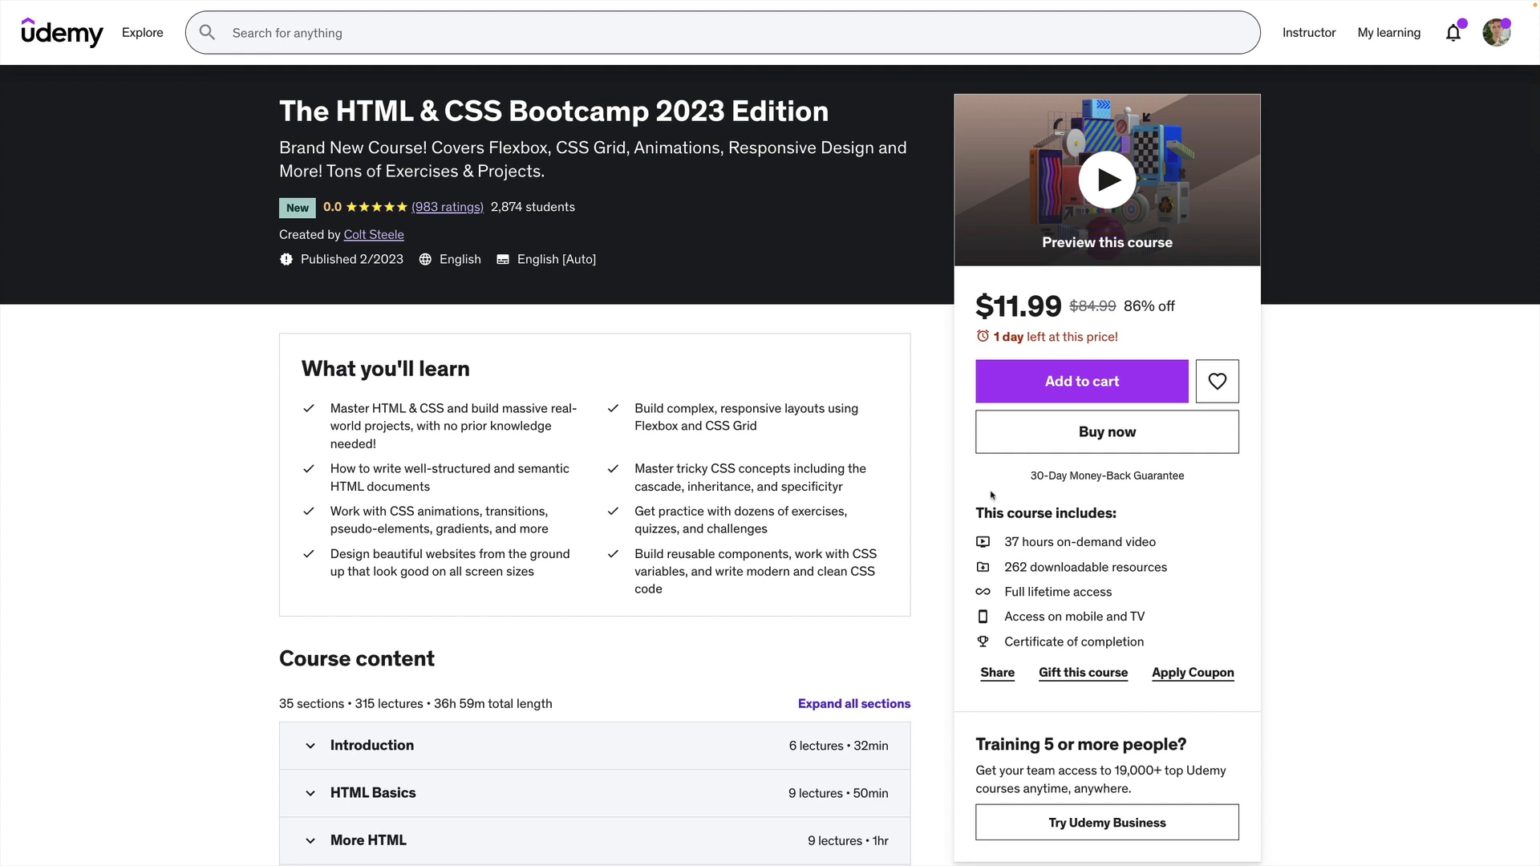